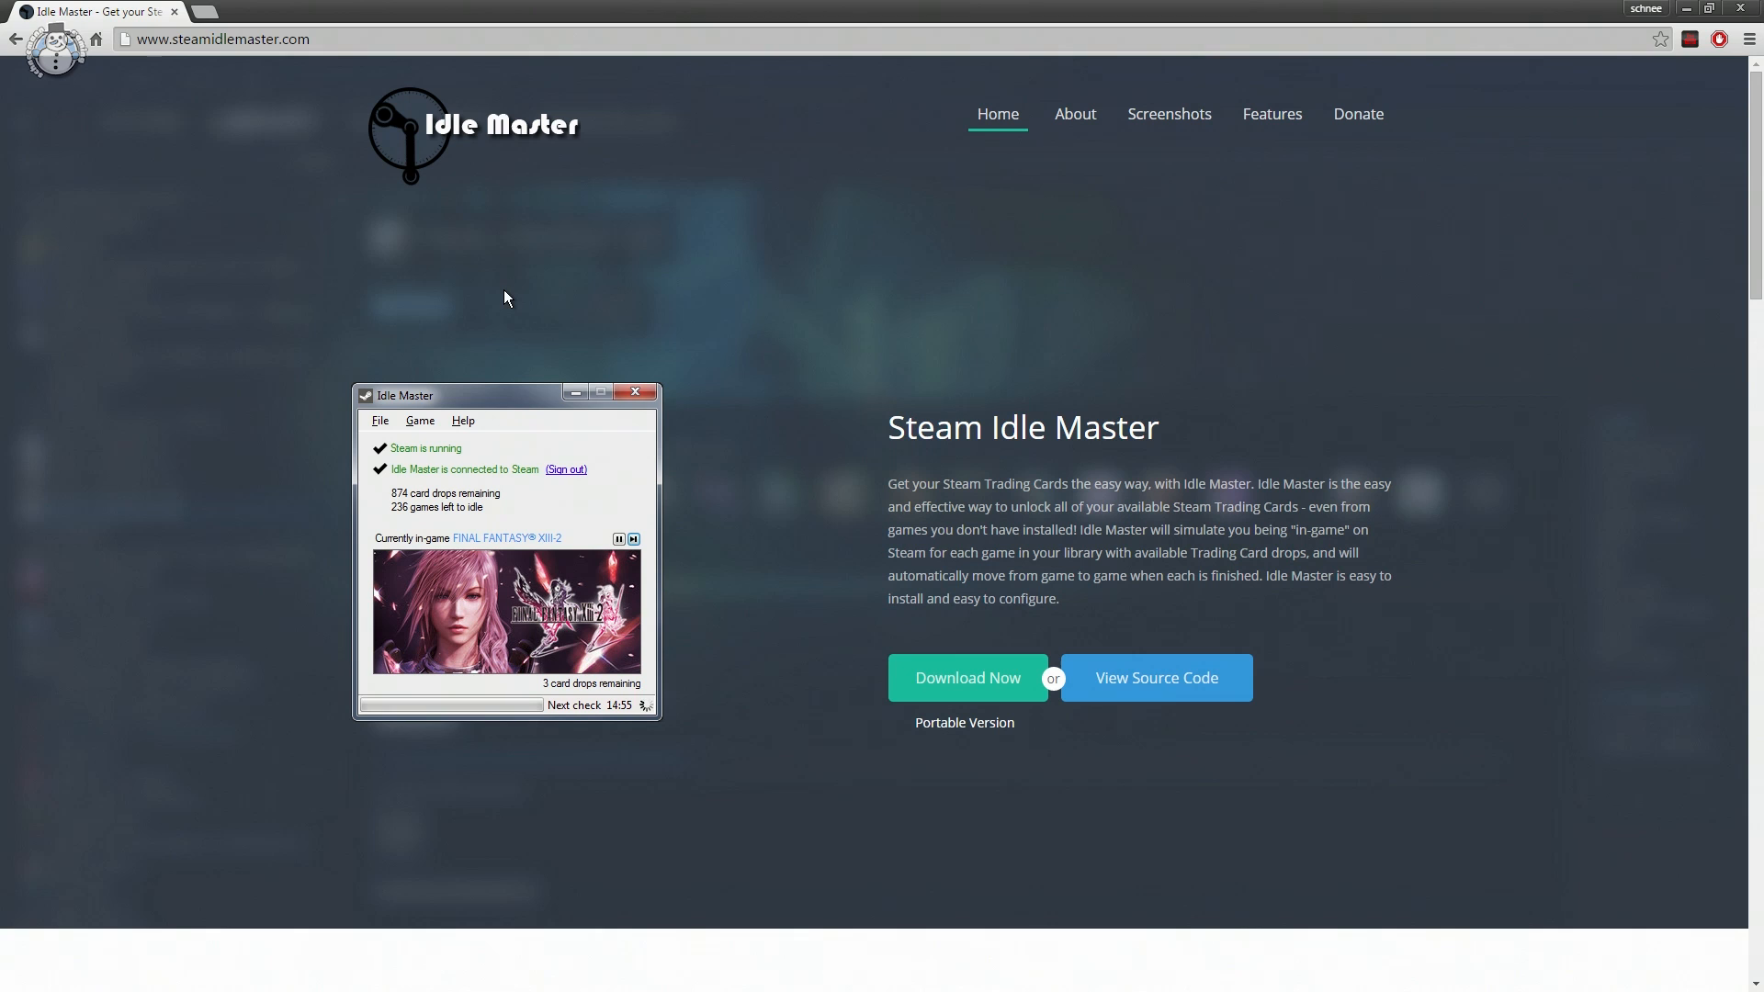
Step: Download the portable Idle Master zip and extract it in Downloads
left_click(222, 38)
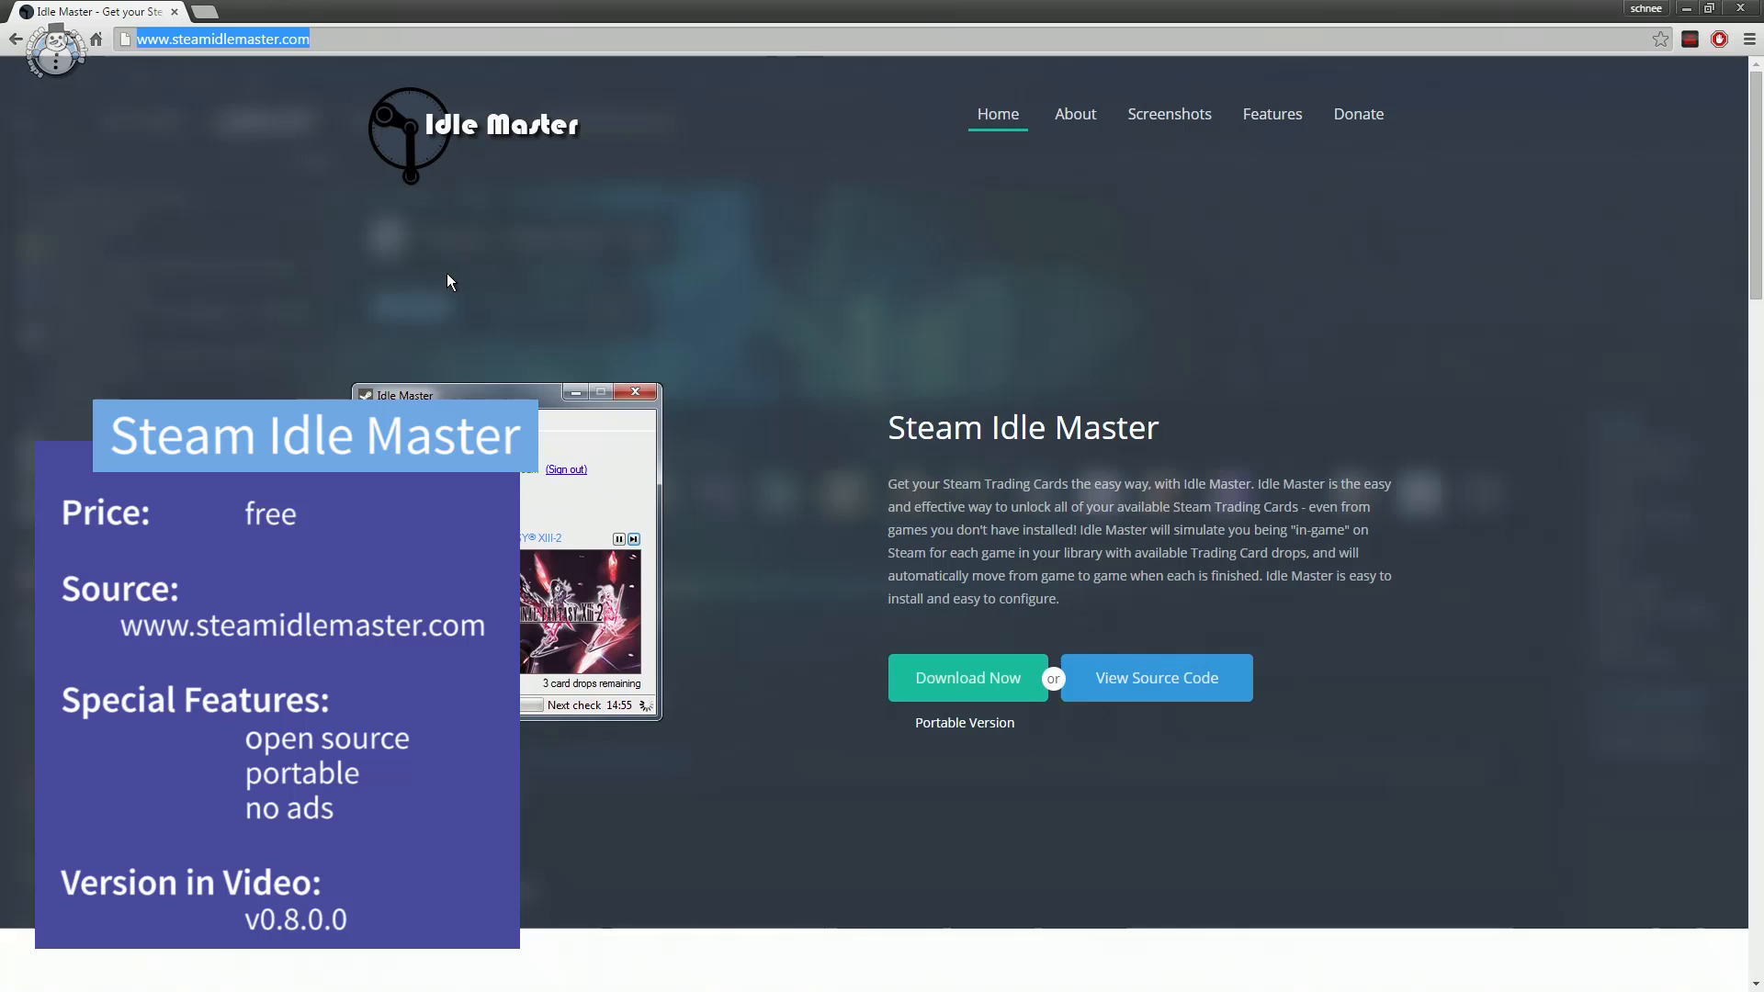
mouse_move(498, 311)
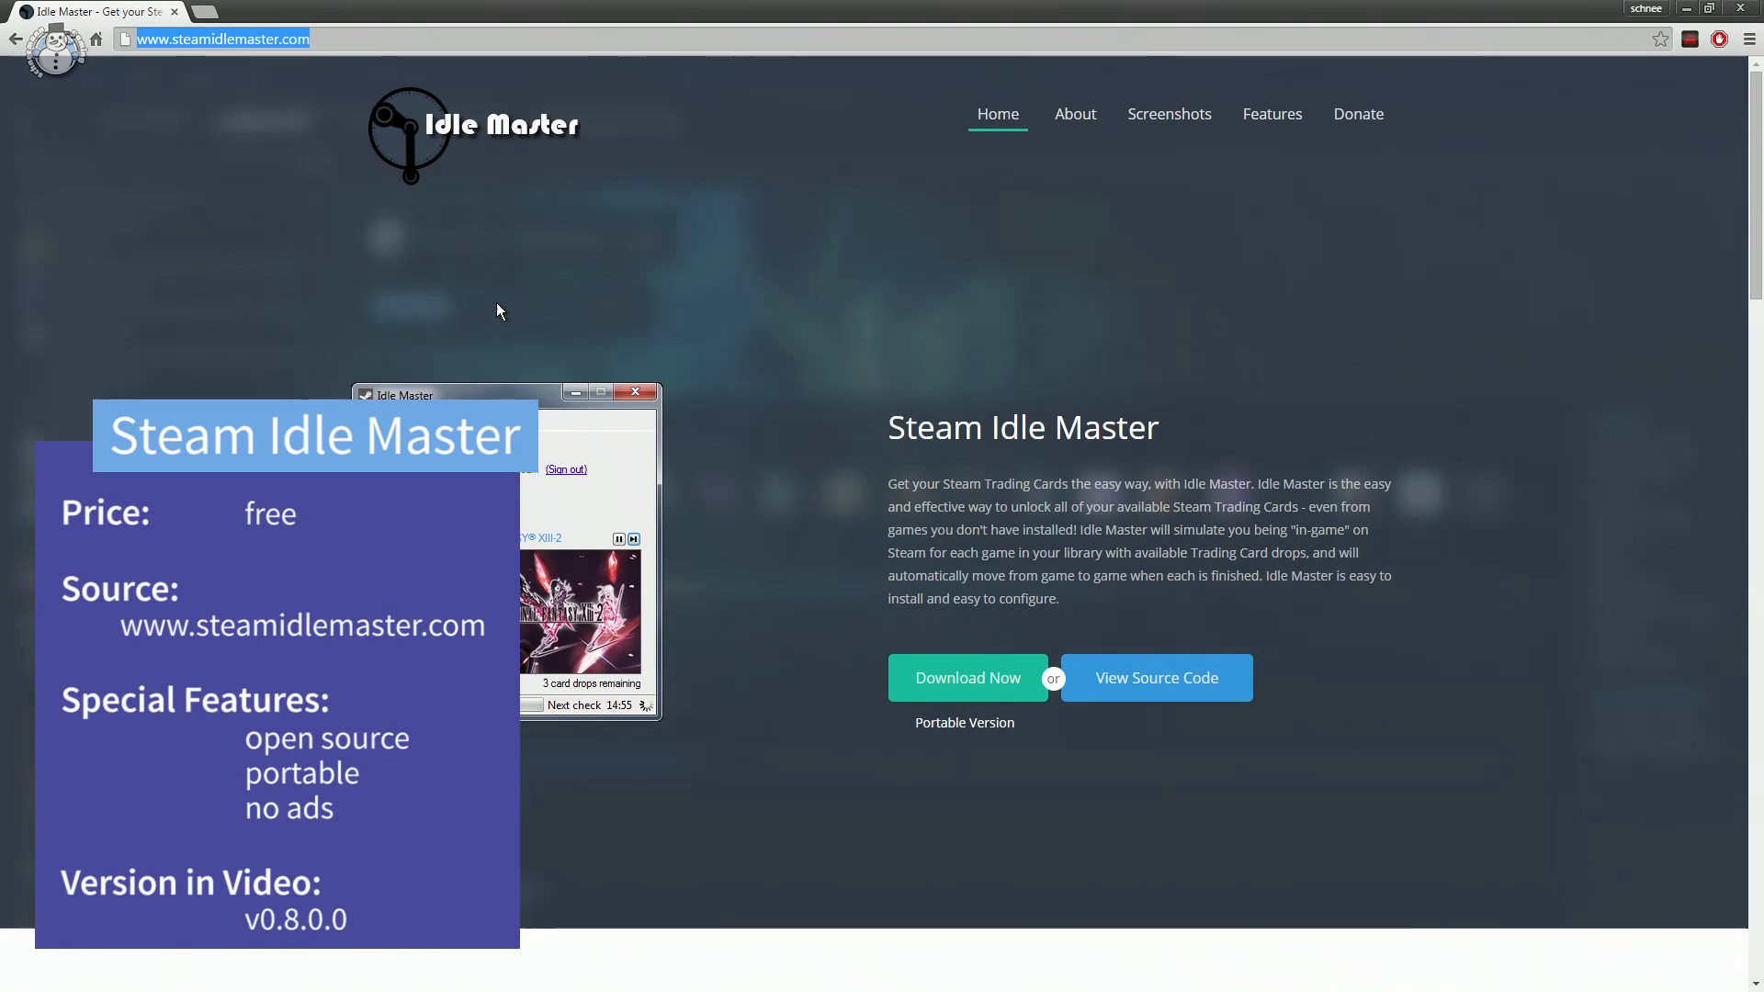
mouse_move(507, 303)
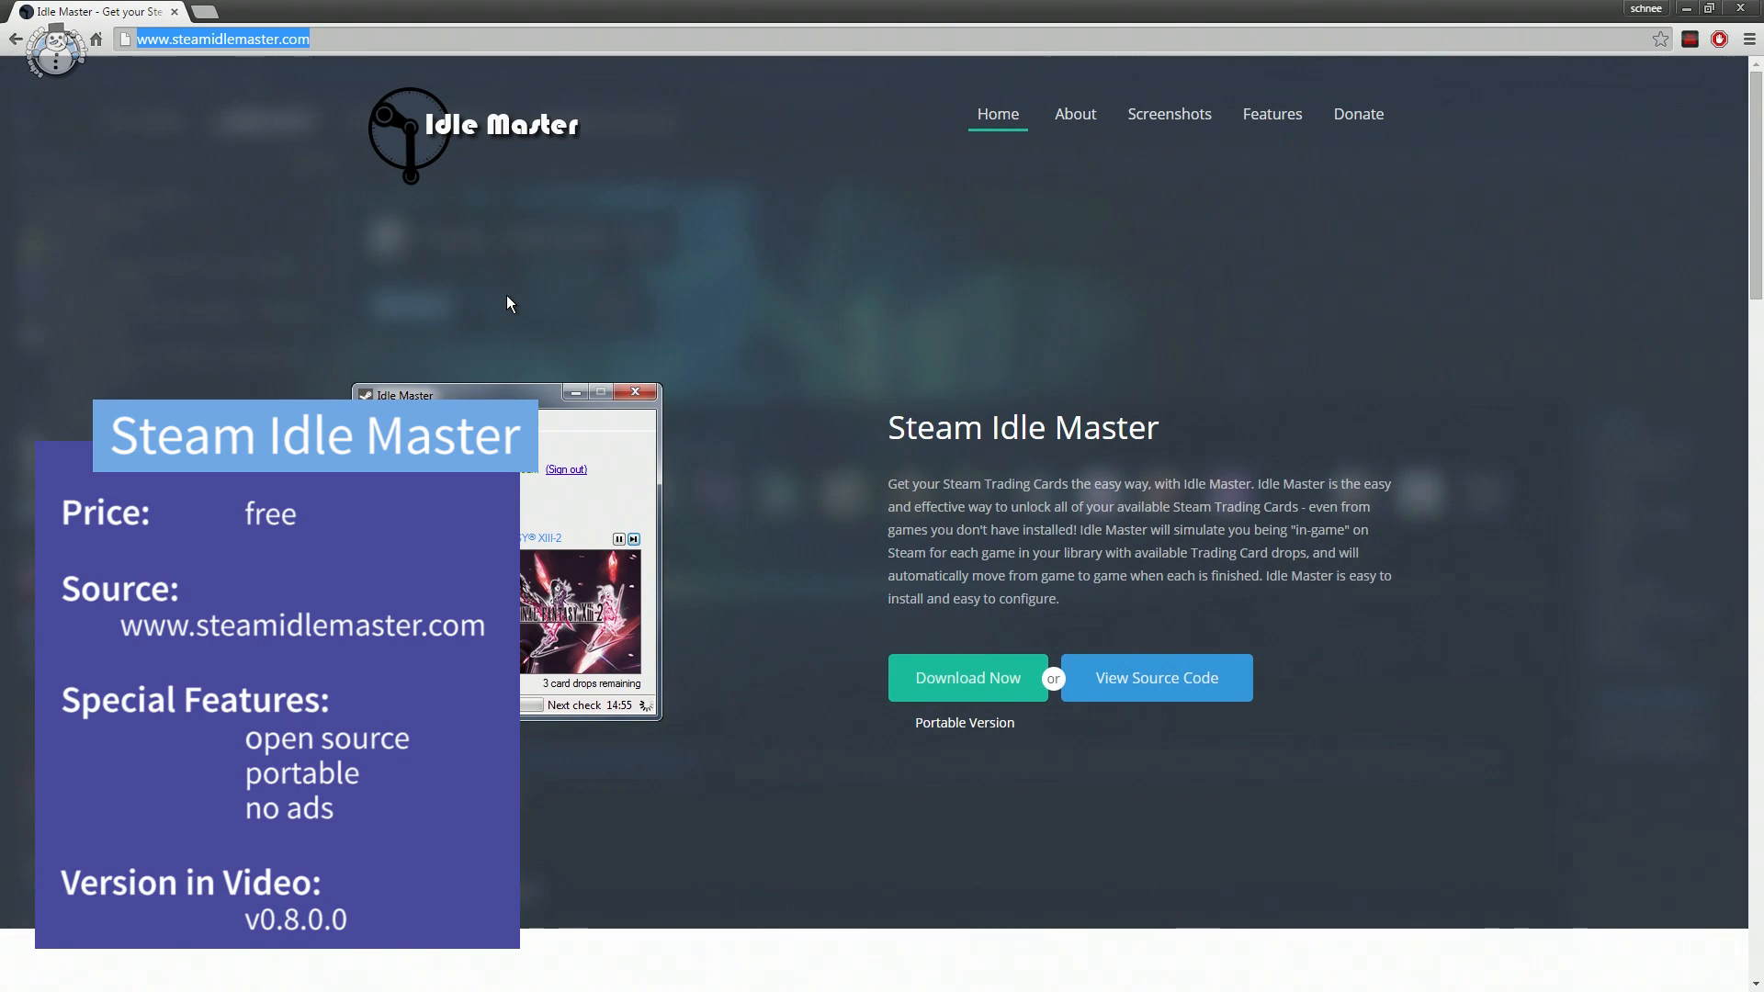
mouse_move(832, 685)
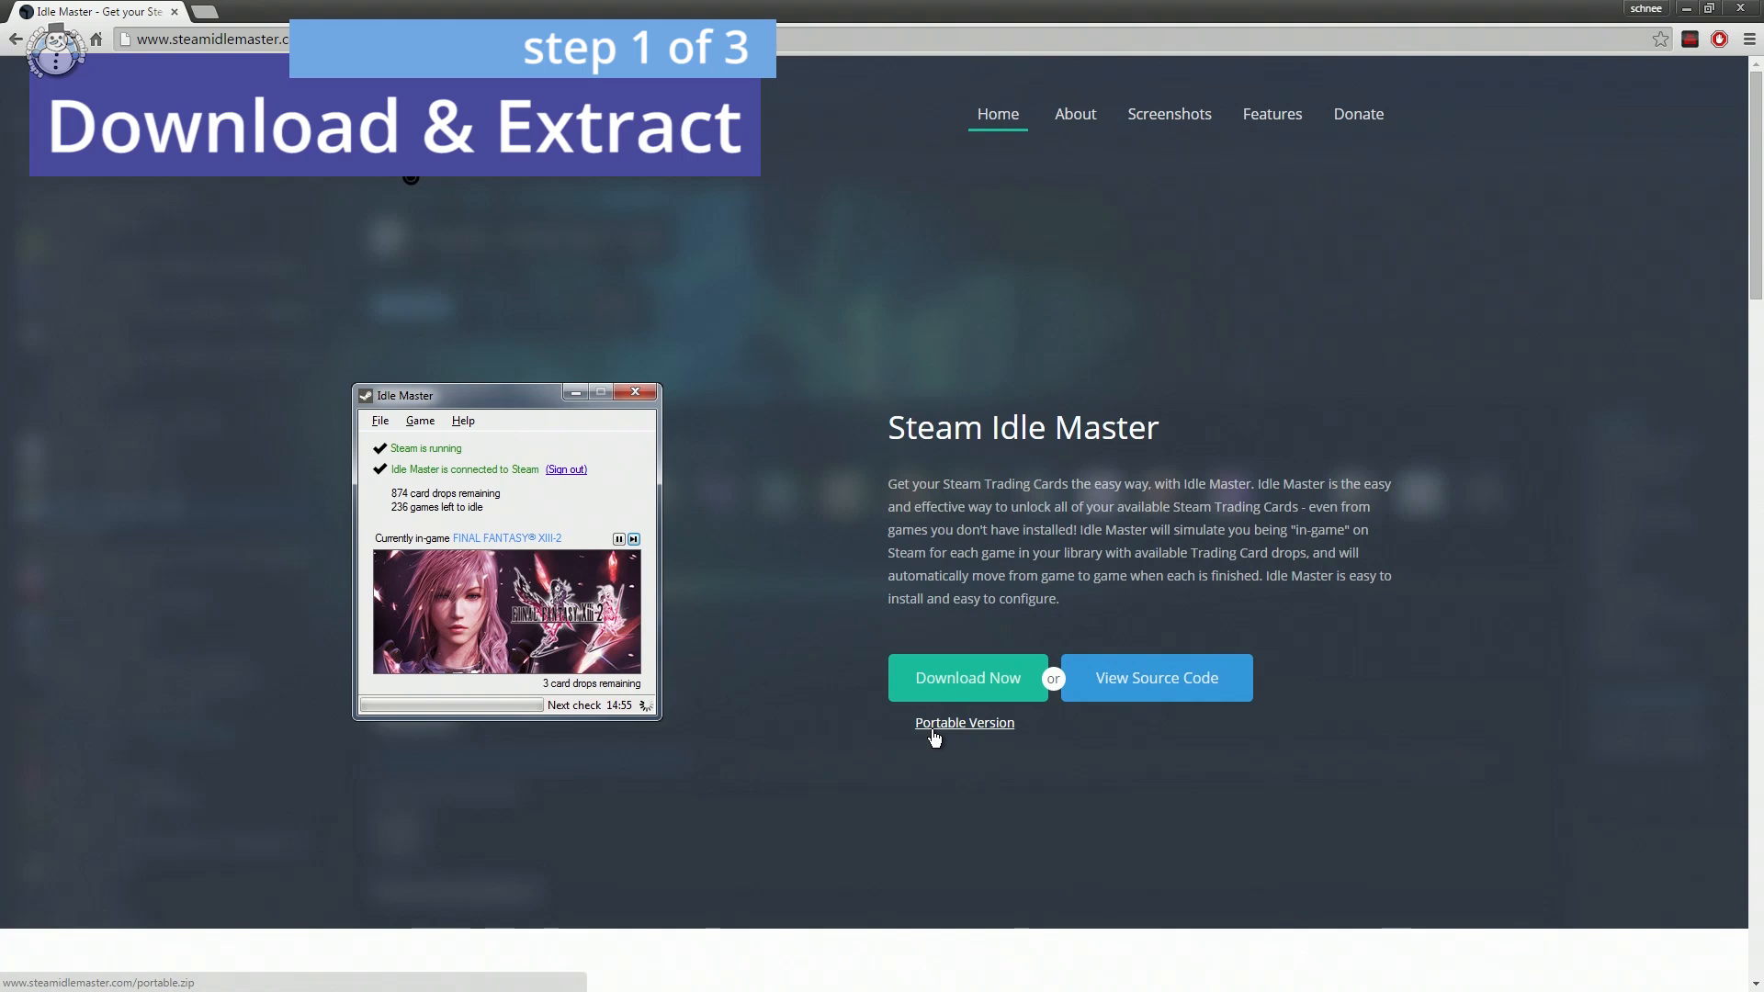
left_click(964, 722)
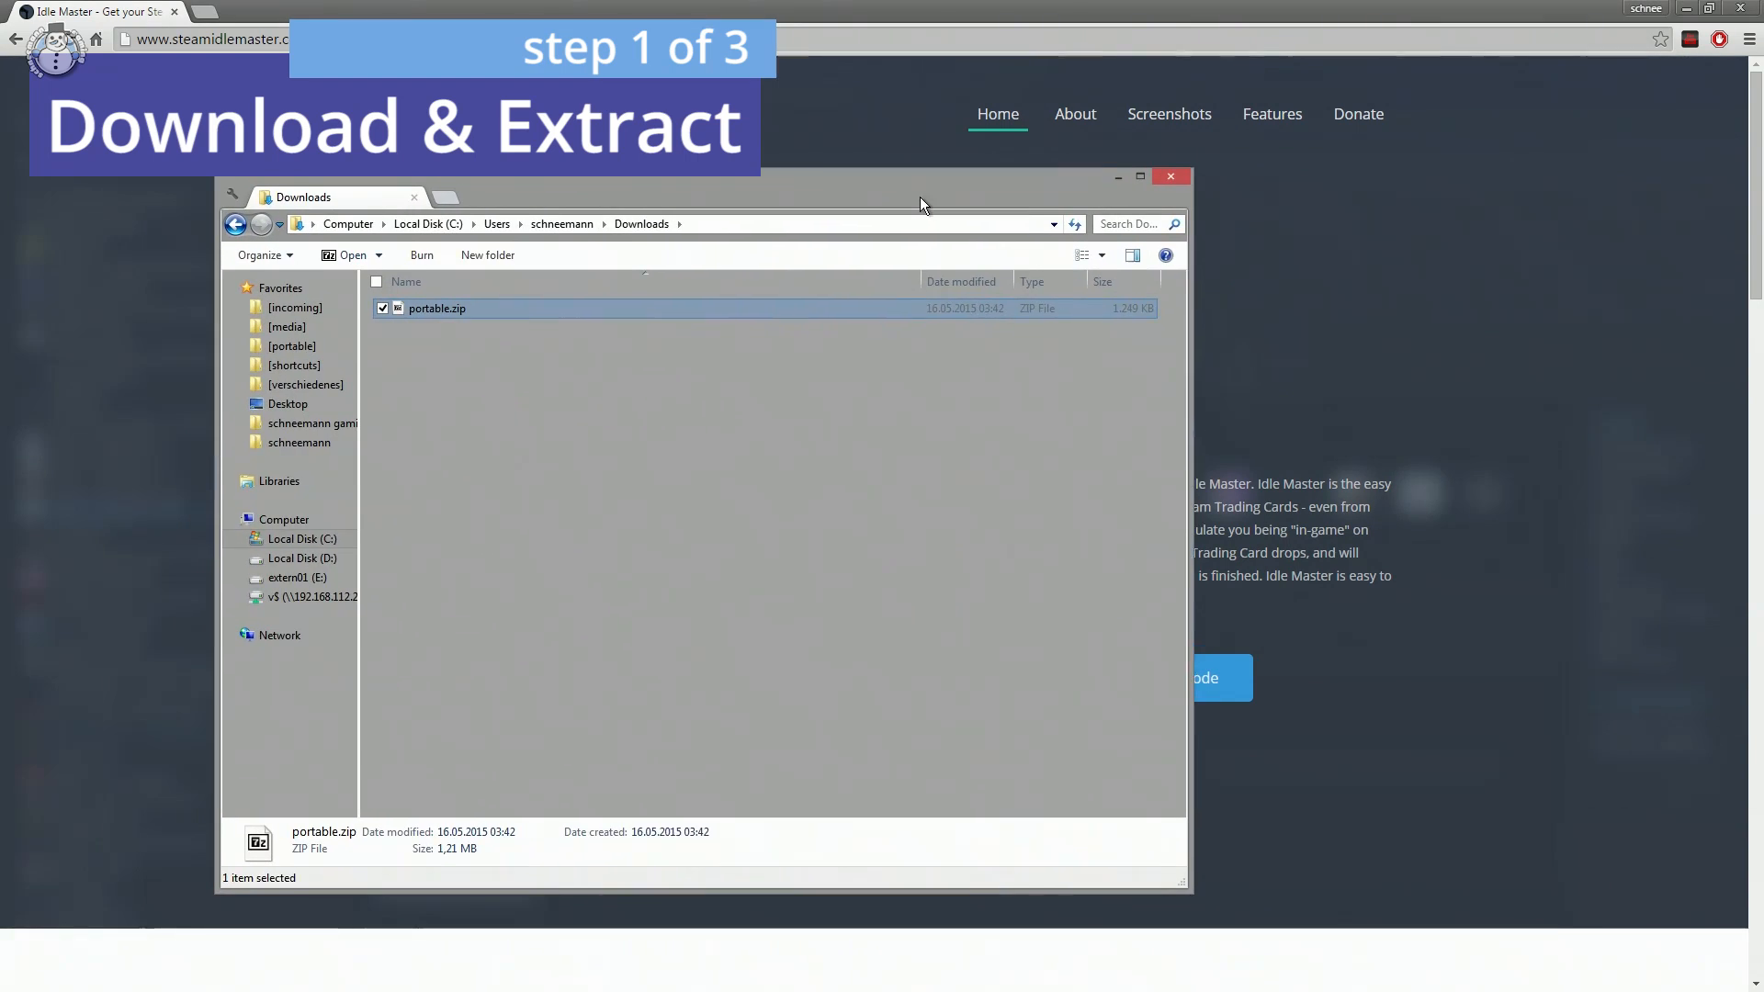
right_click(437, 309)
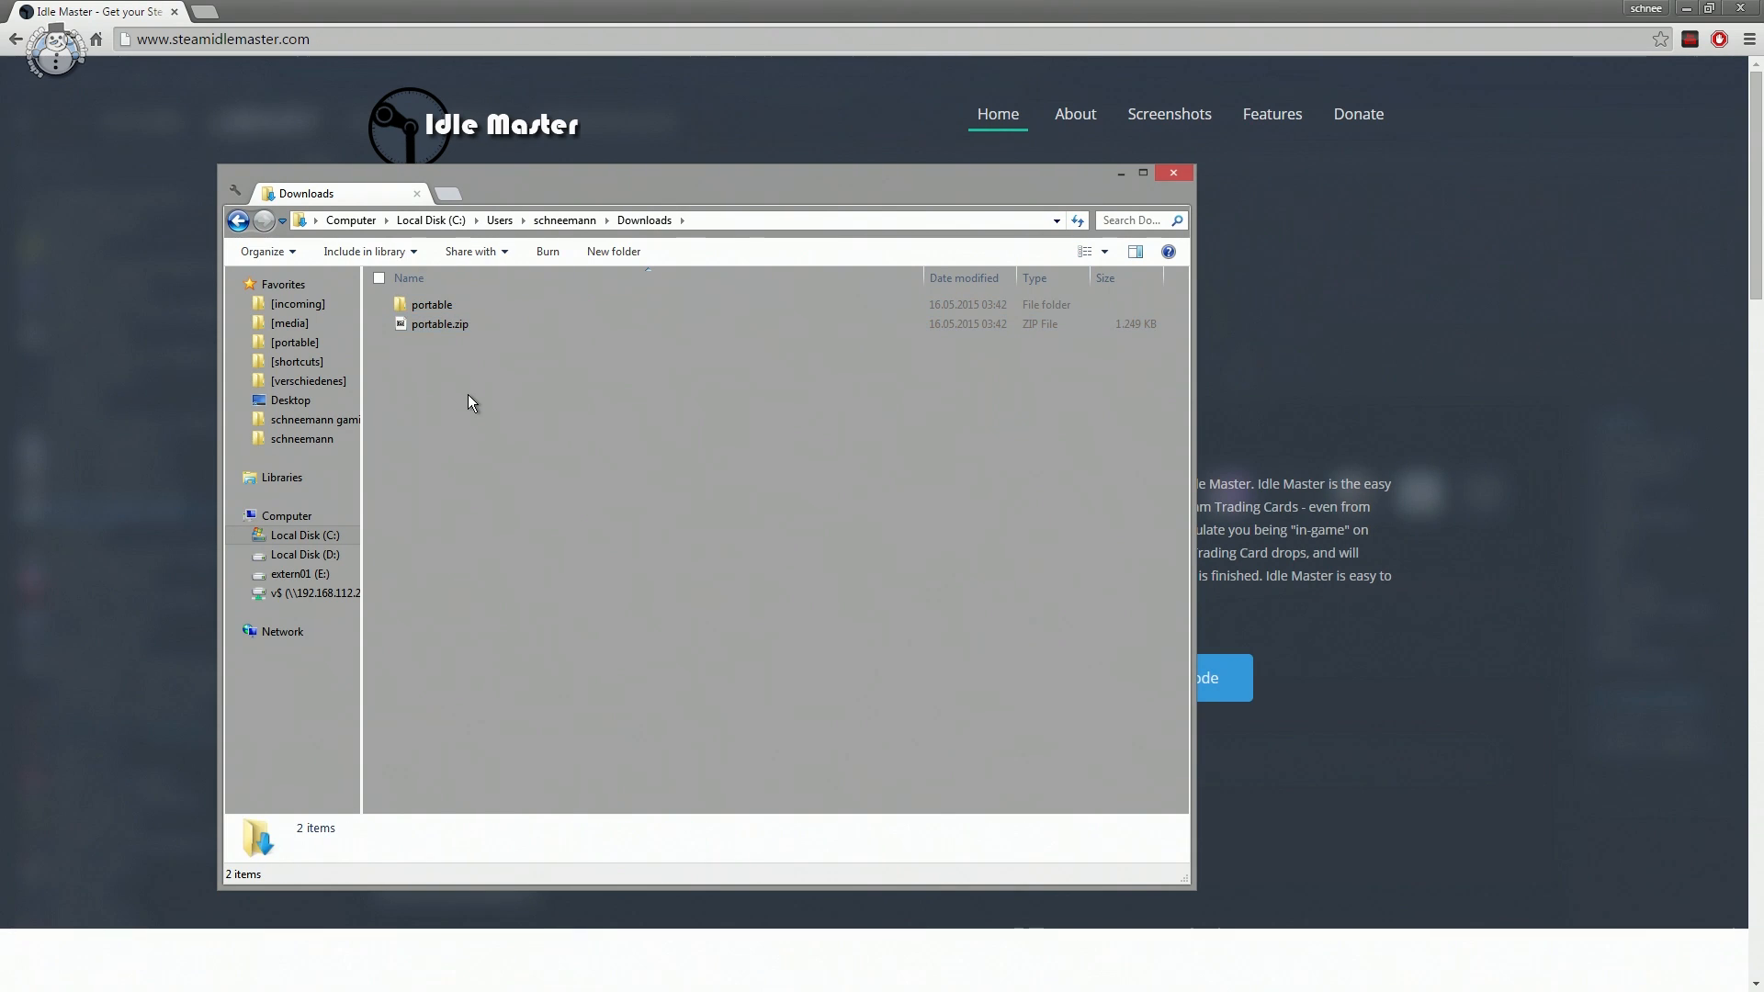
Step: Enter the extracted portable folder and select IdleMaster.exe
left_click(430, 305)
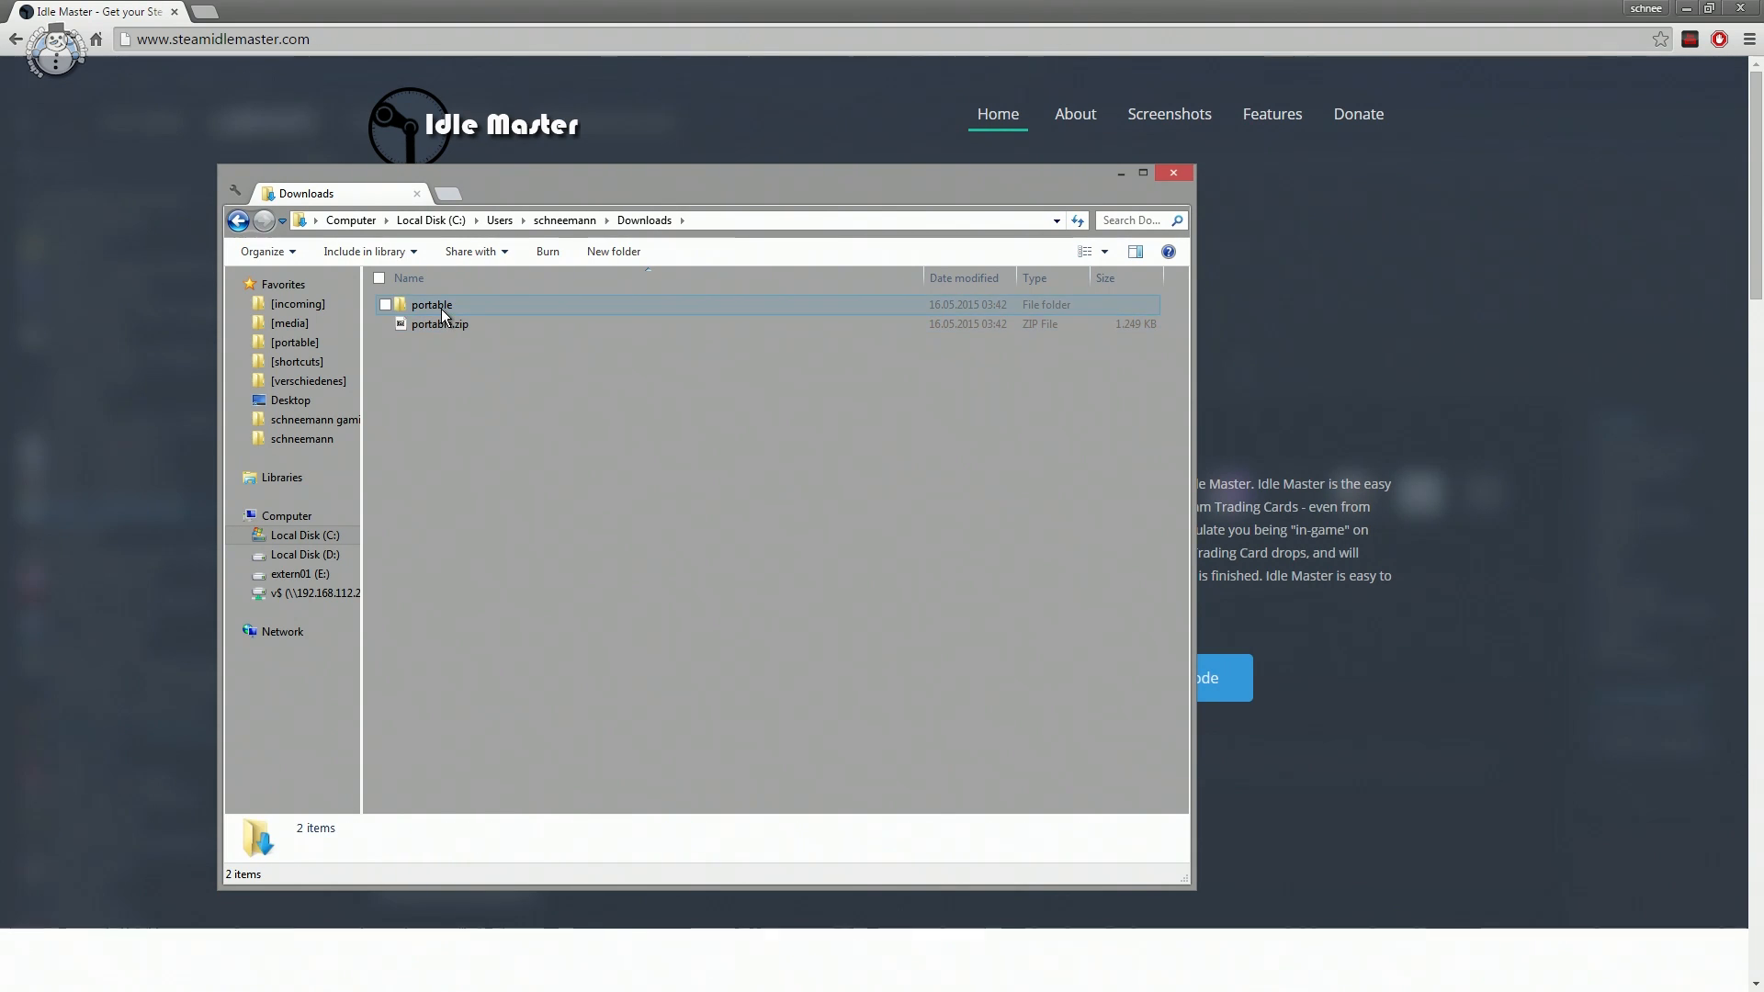
double_click(430, 305)
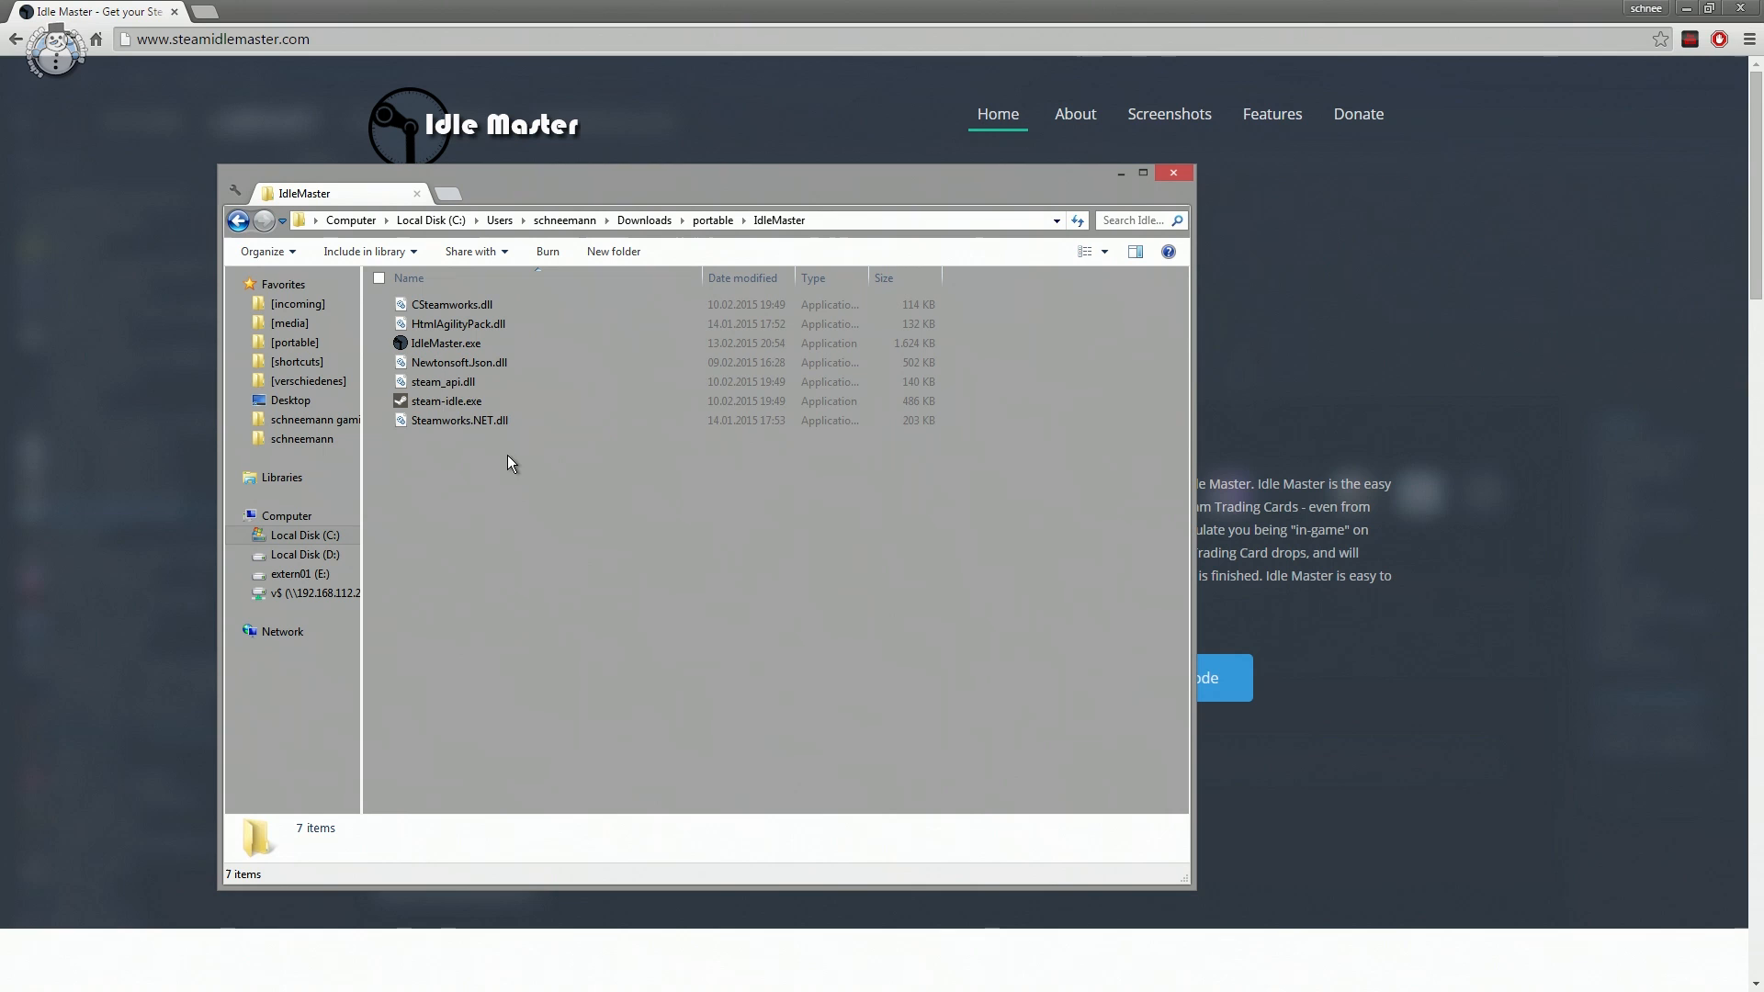
left_click(446, 343)
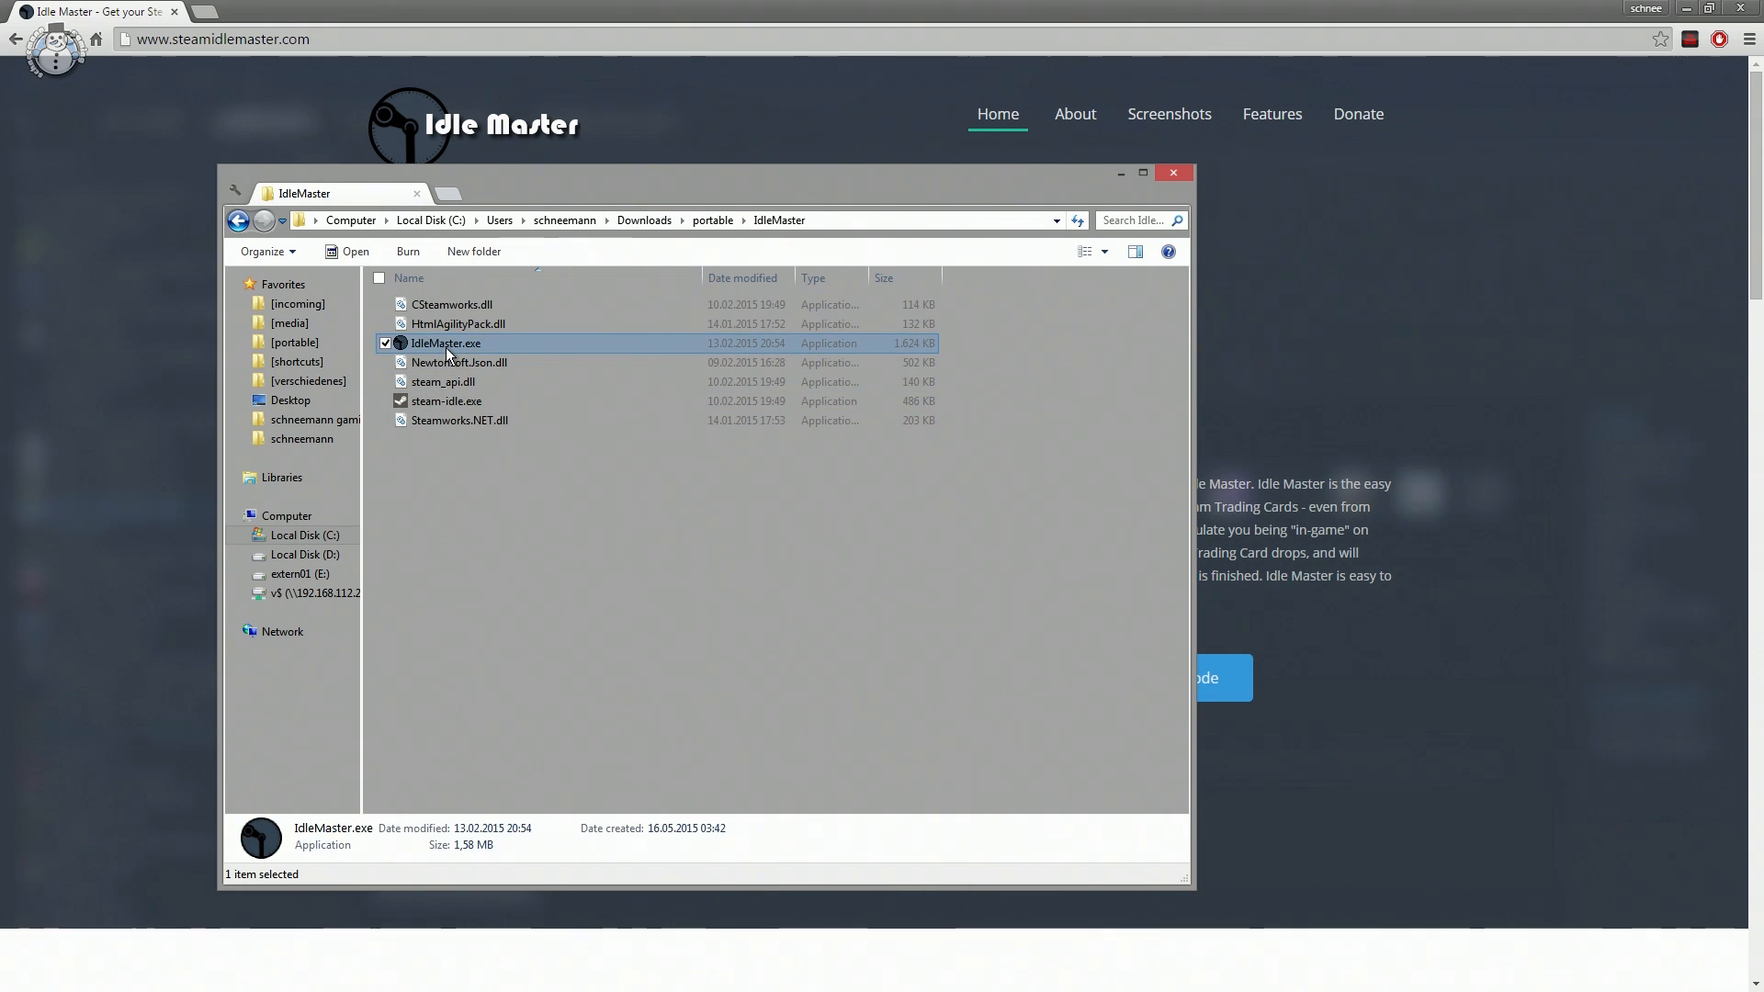
Step: Launch IdleMaster.exe and sign in to Steam so it begins idling Full Mojo Rampage
double_click(444, 344)
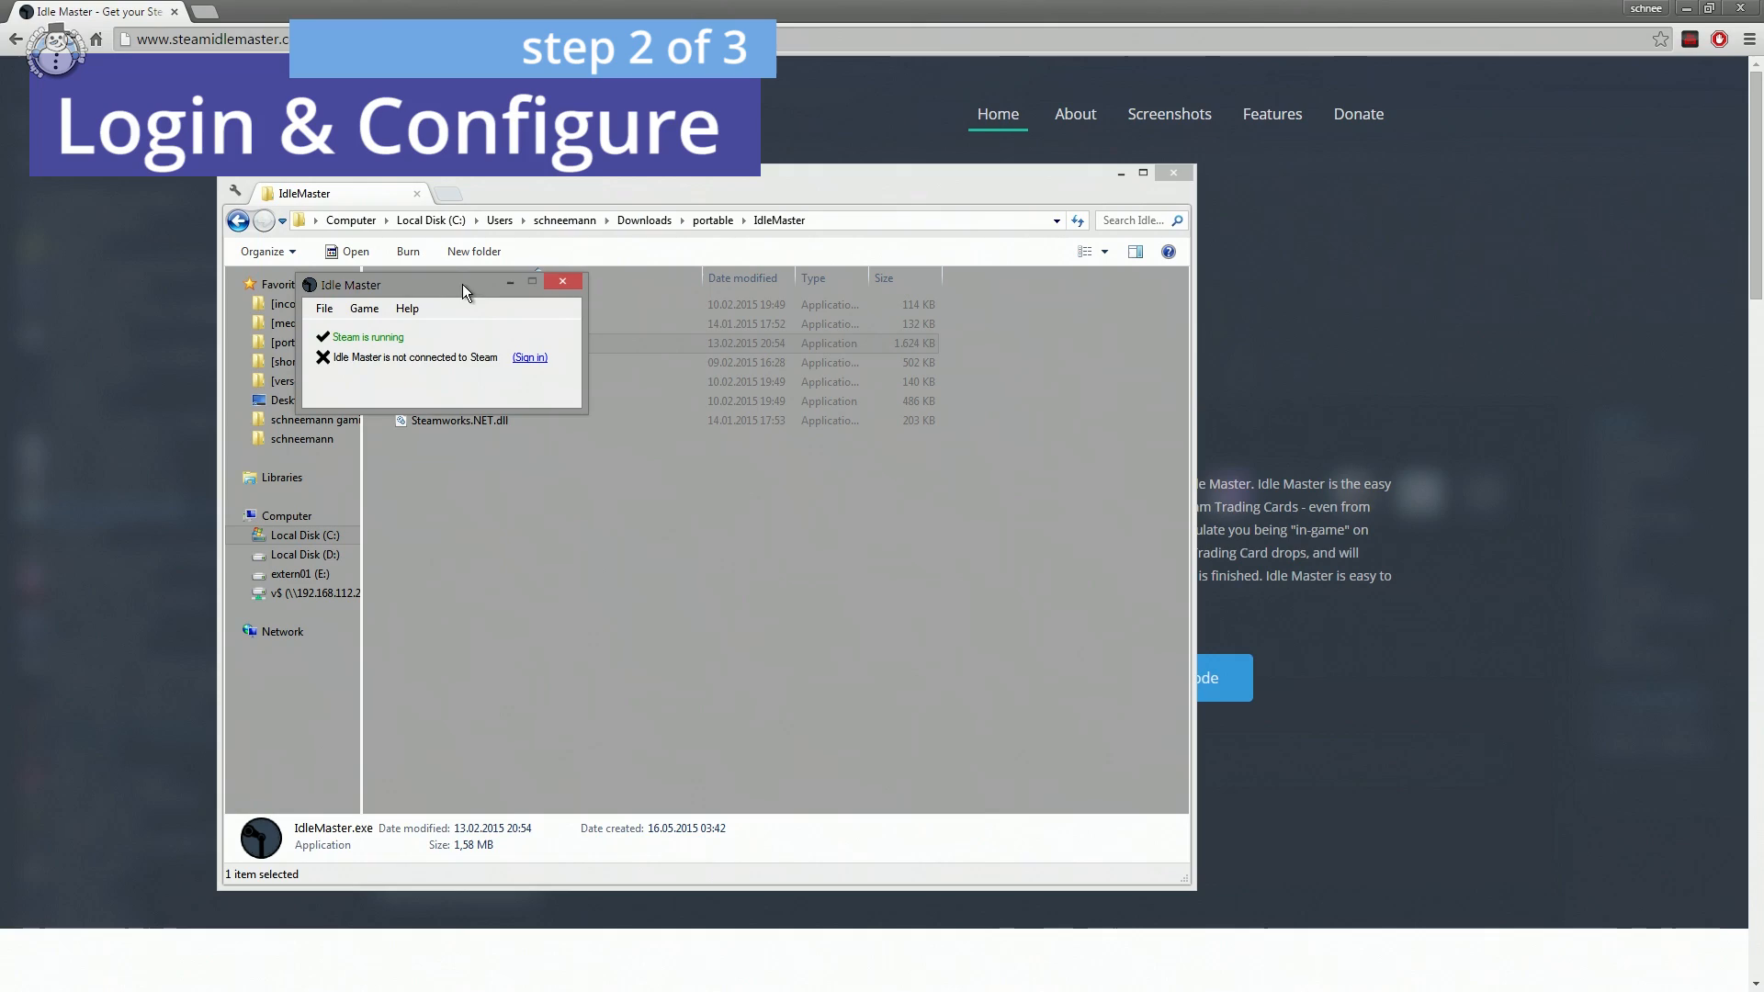
left_click(529, 357)
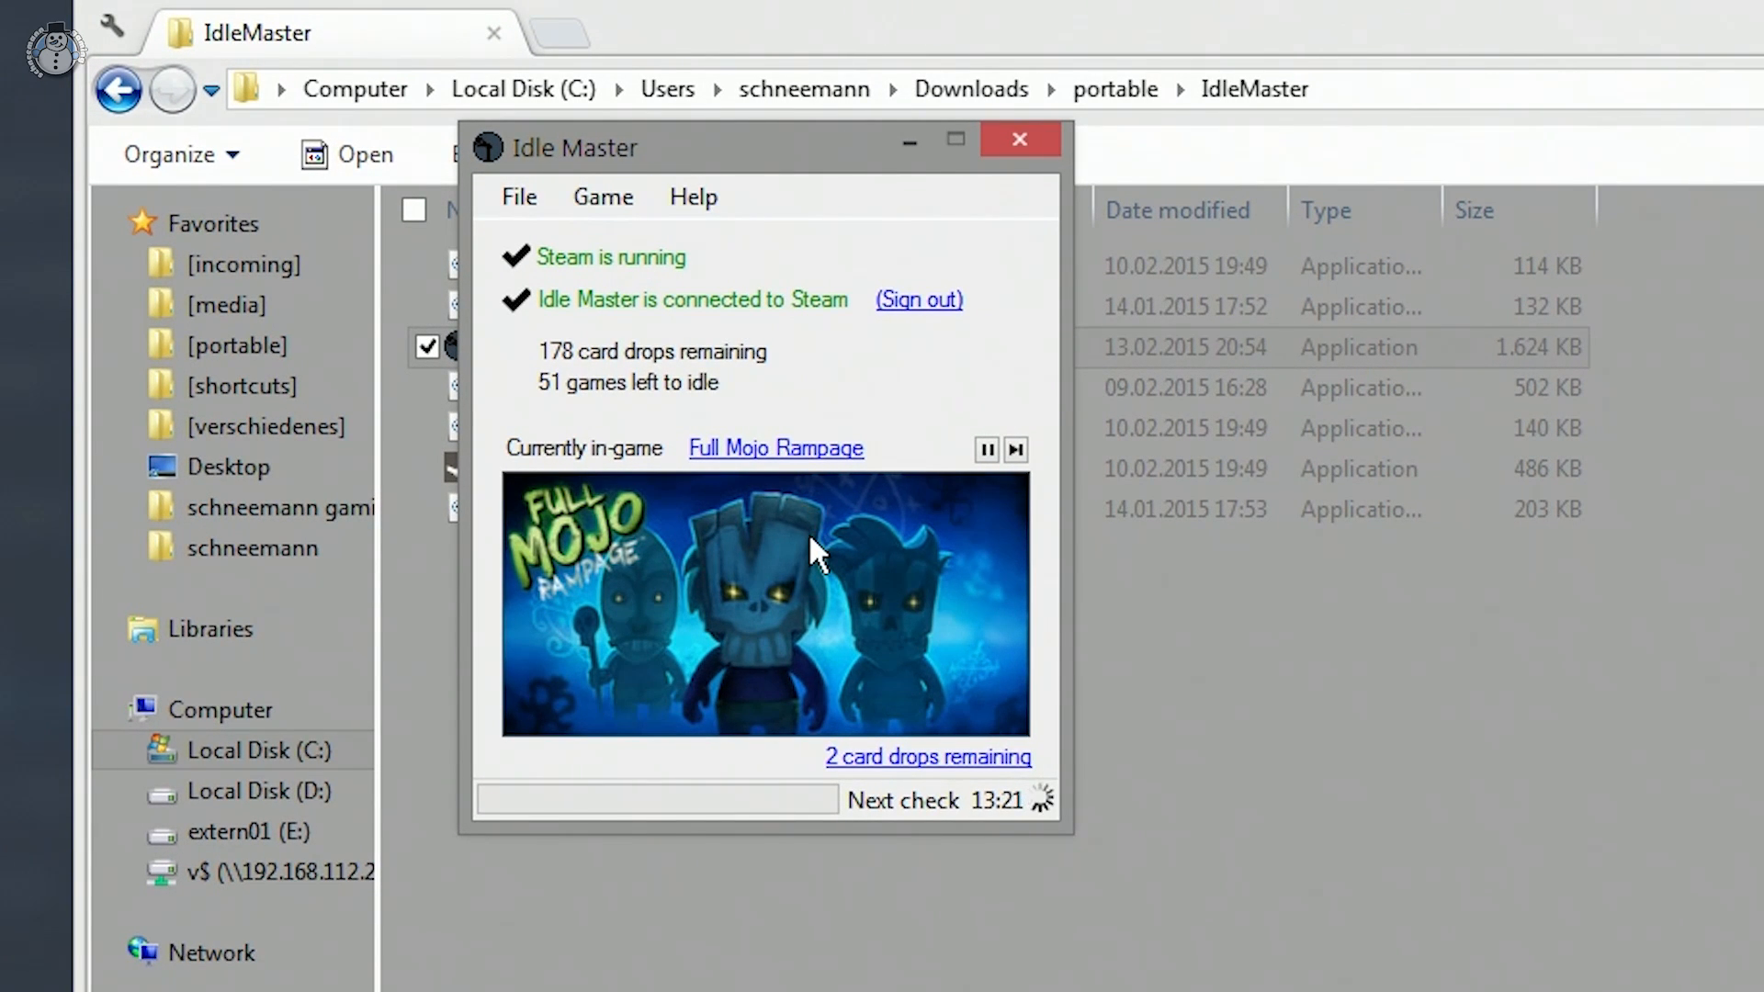
mouse_move(751, 577)
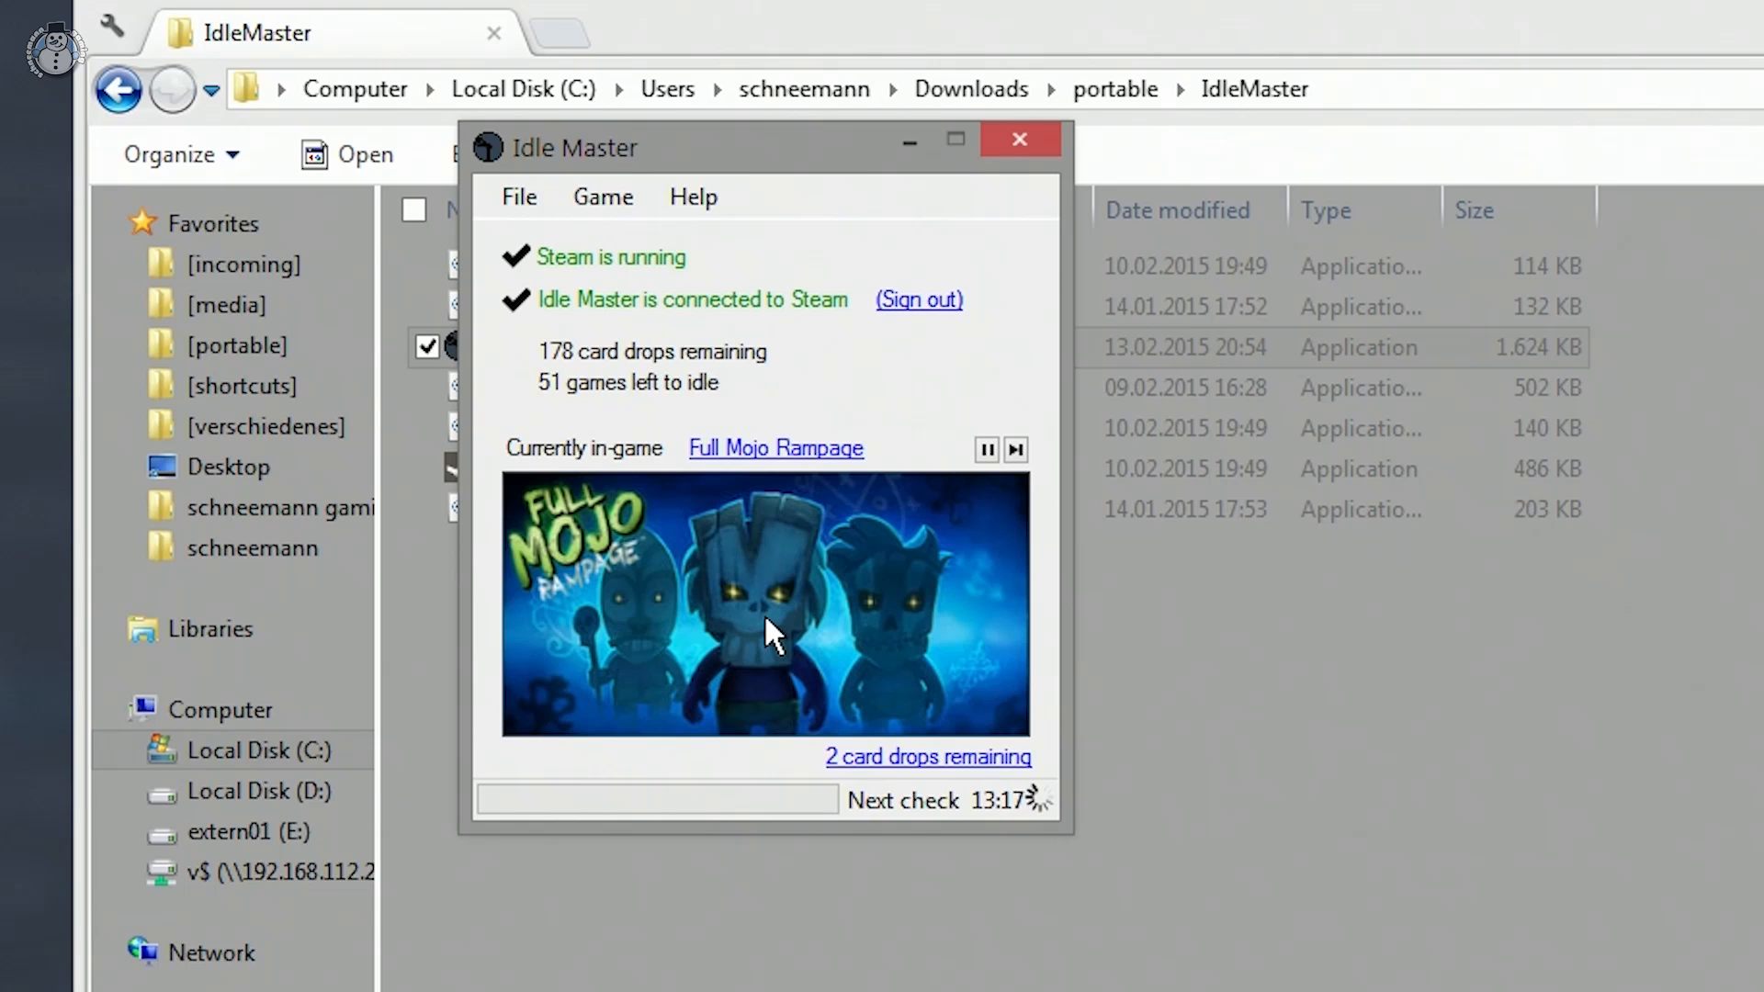
mouse_move(925, 726)
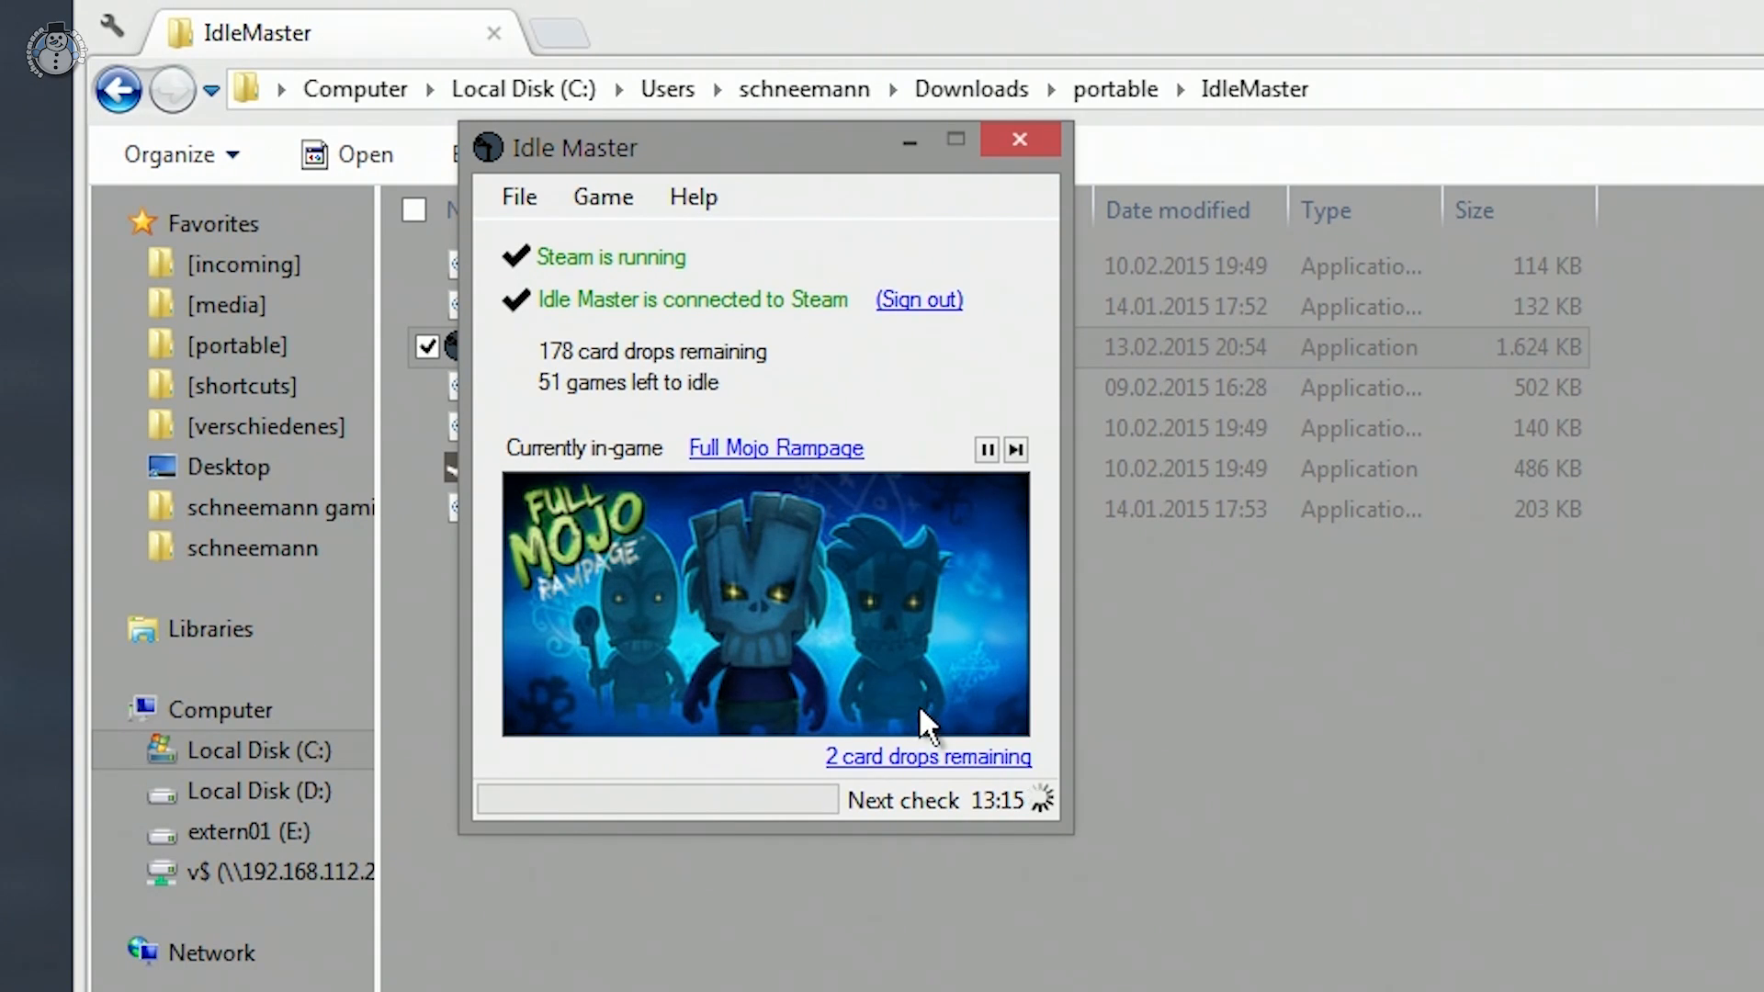
mouse_move(865, 662)
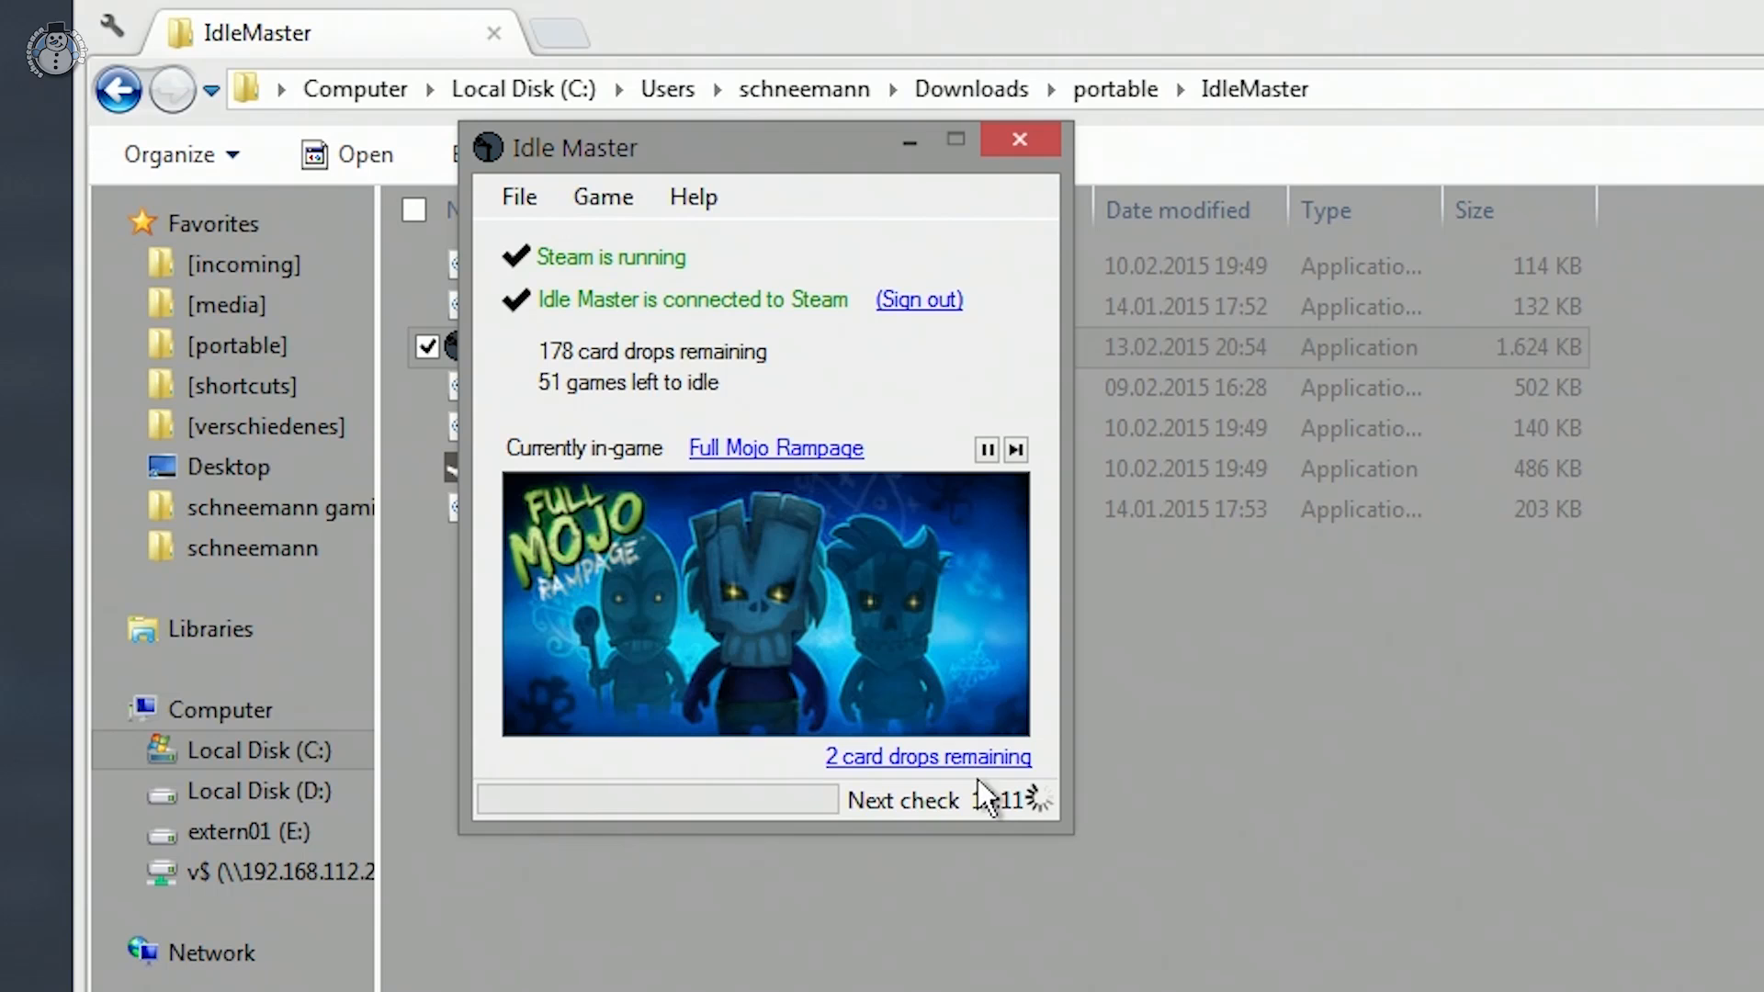
mouse_move(1007, 876)
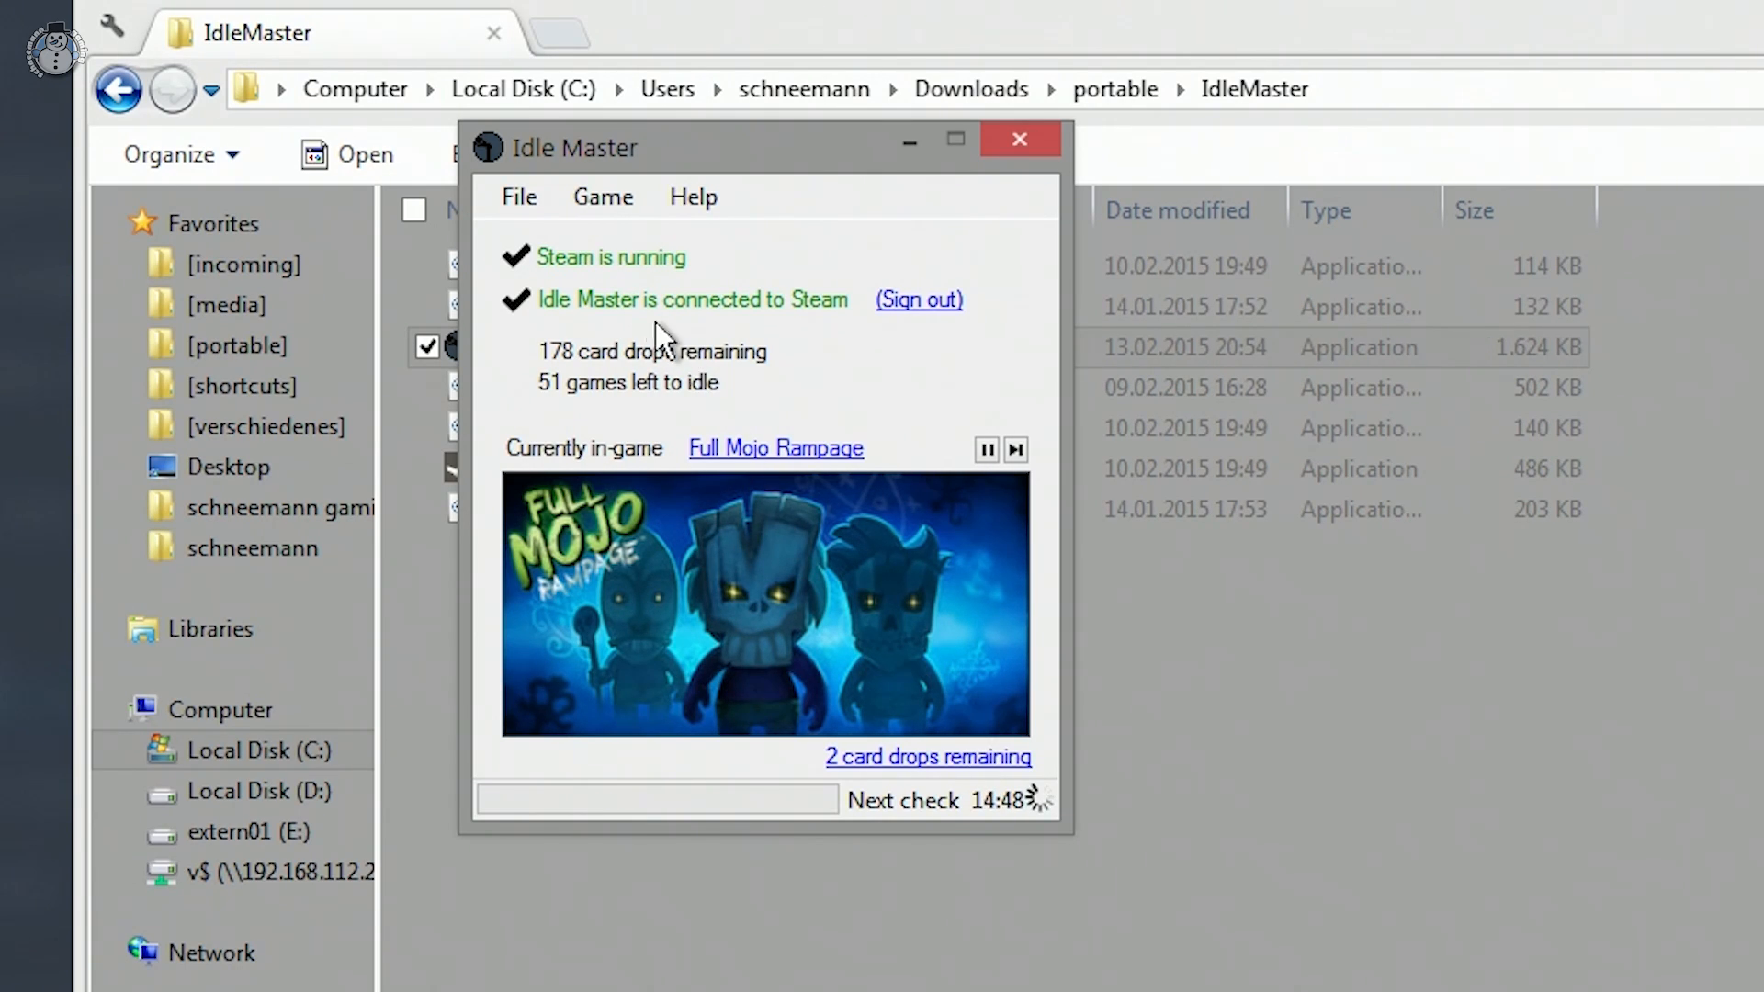
left_click(518, 196)
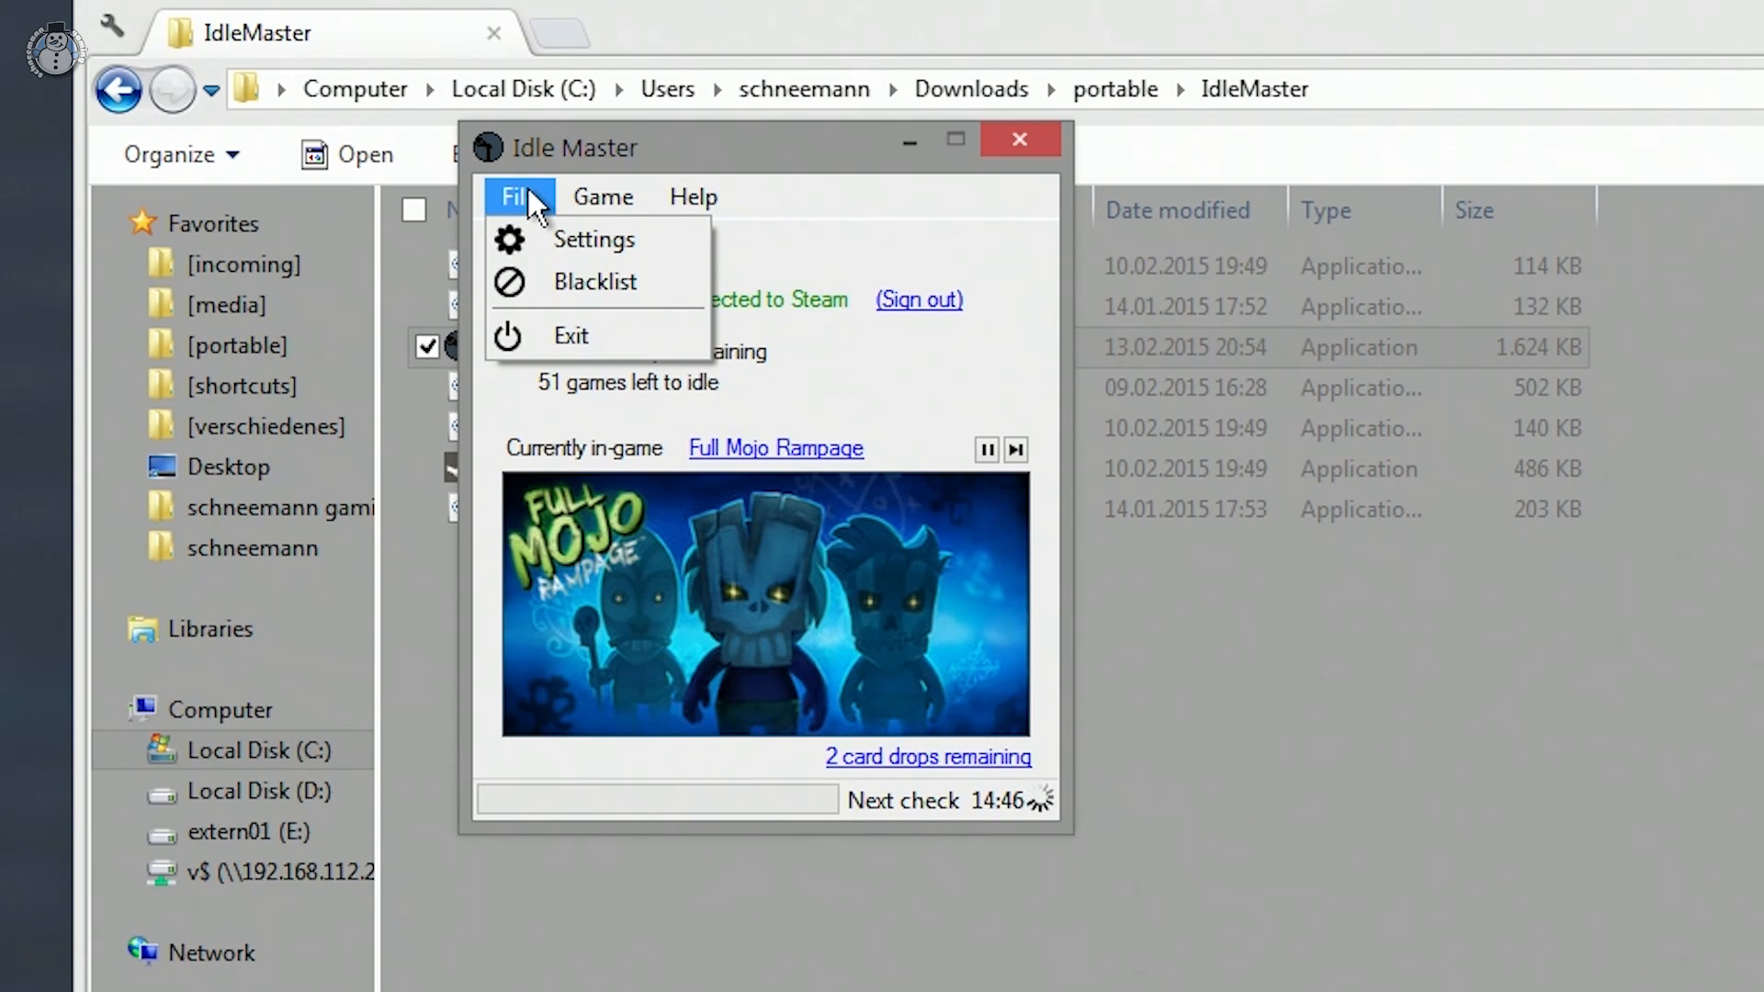
left_click(593, 239)
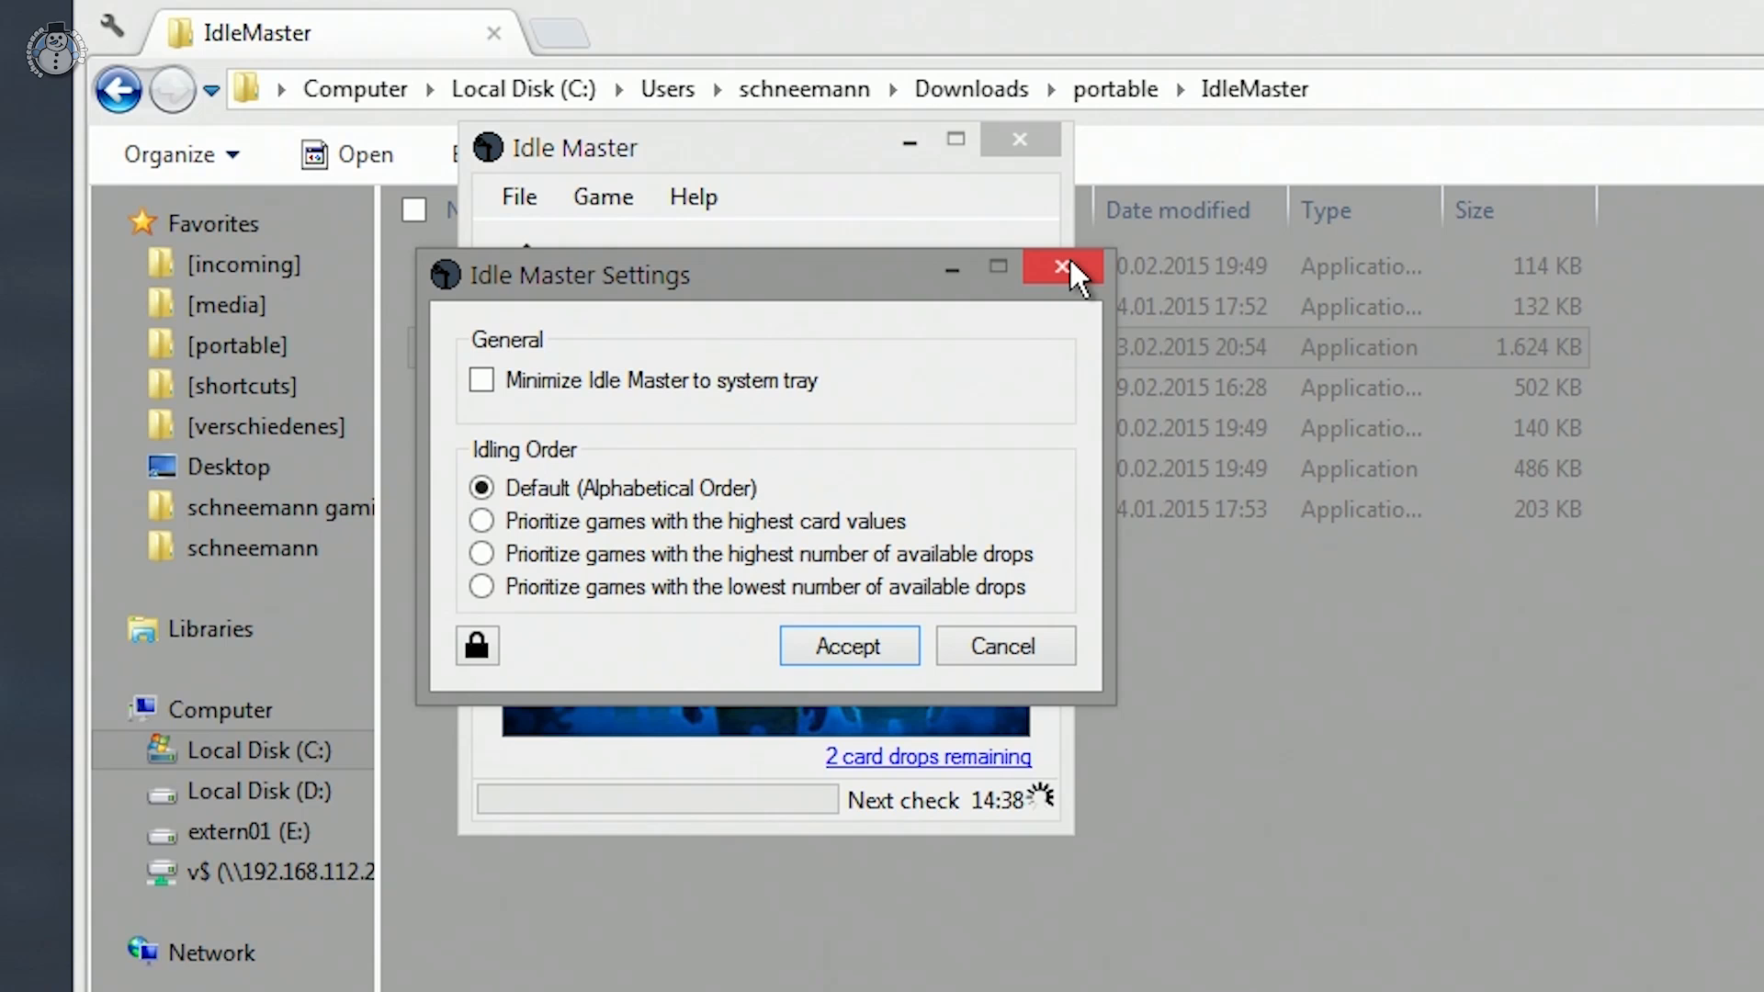
left_click(1060, 268)
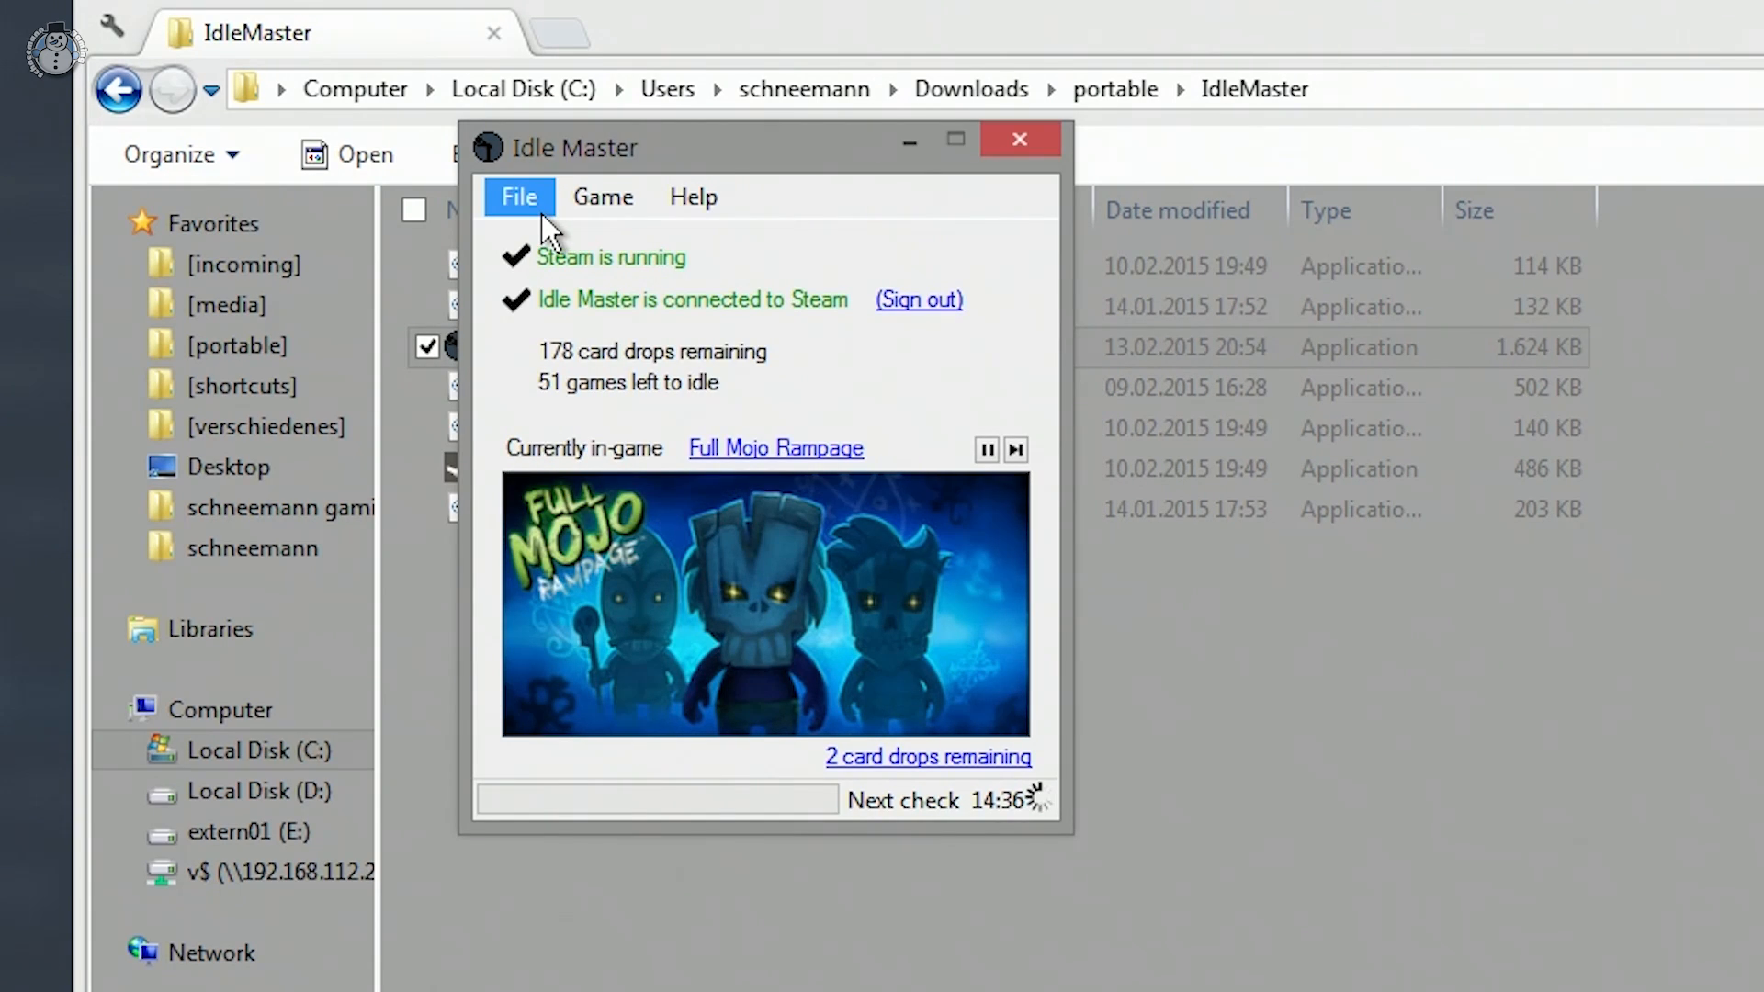
left_click(518, 197)
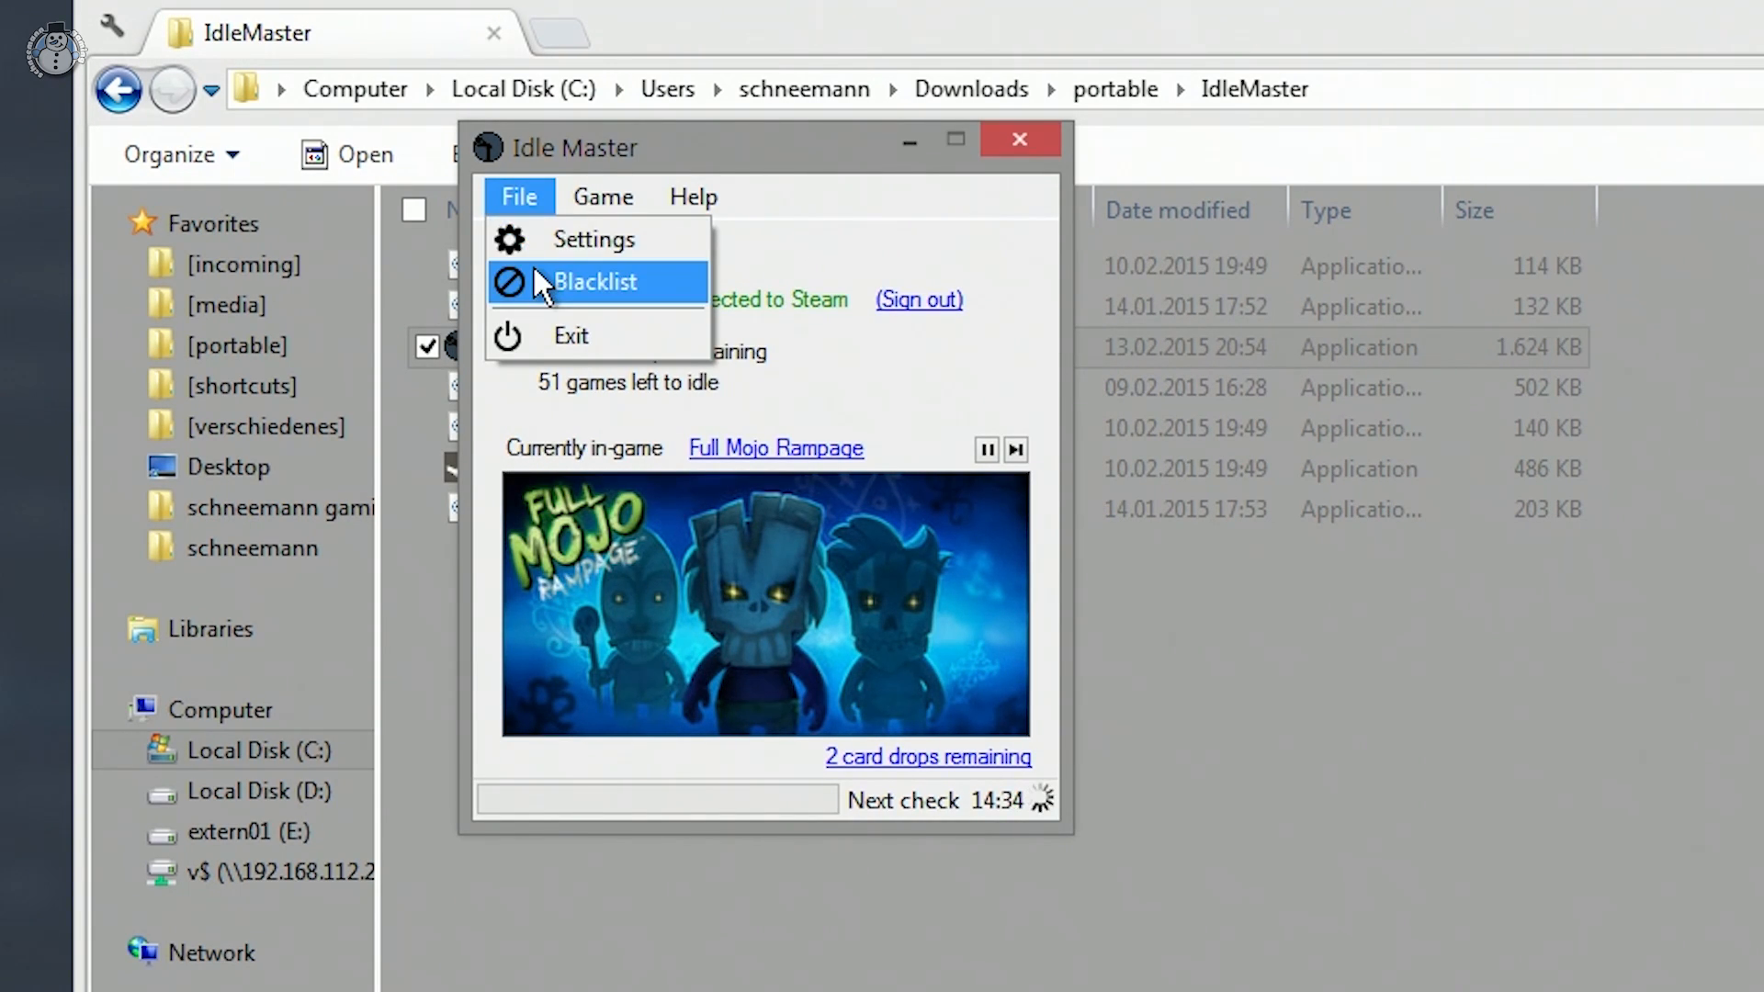
left_click(518, 197)
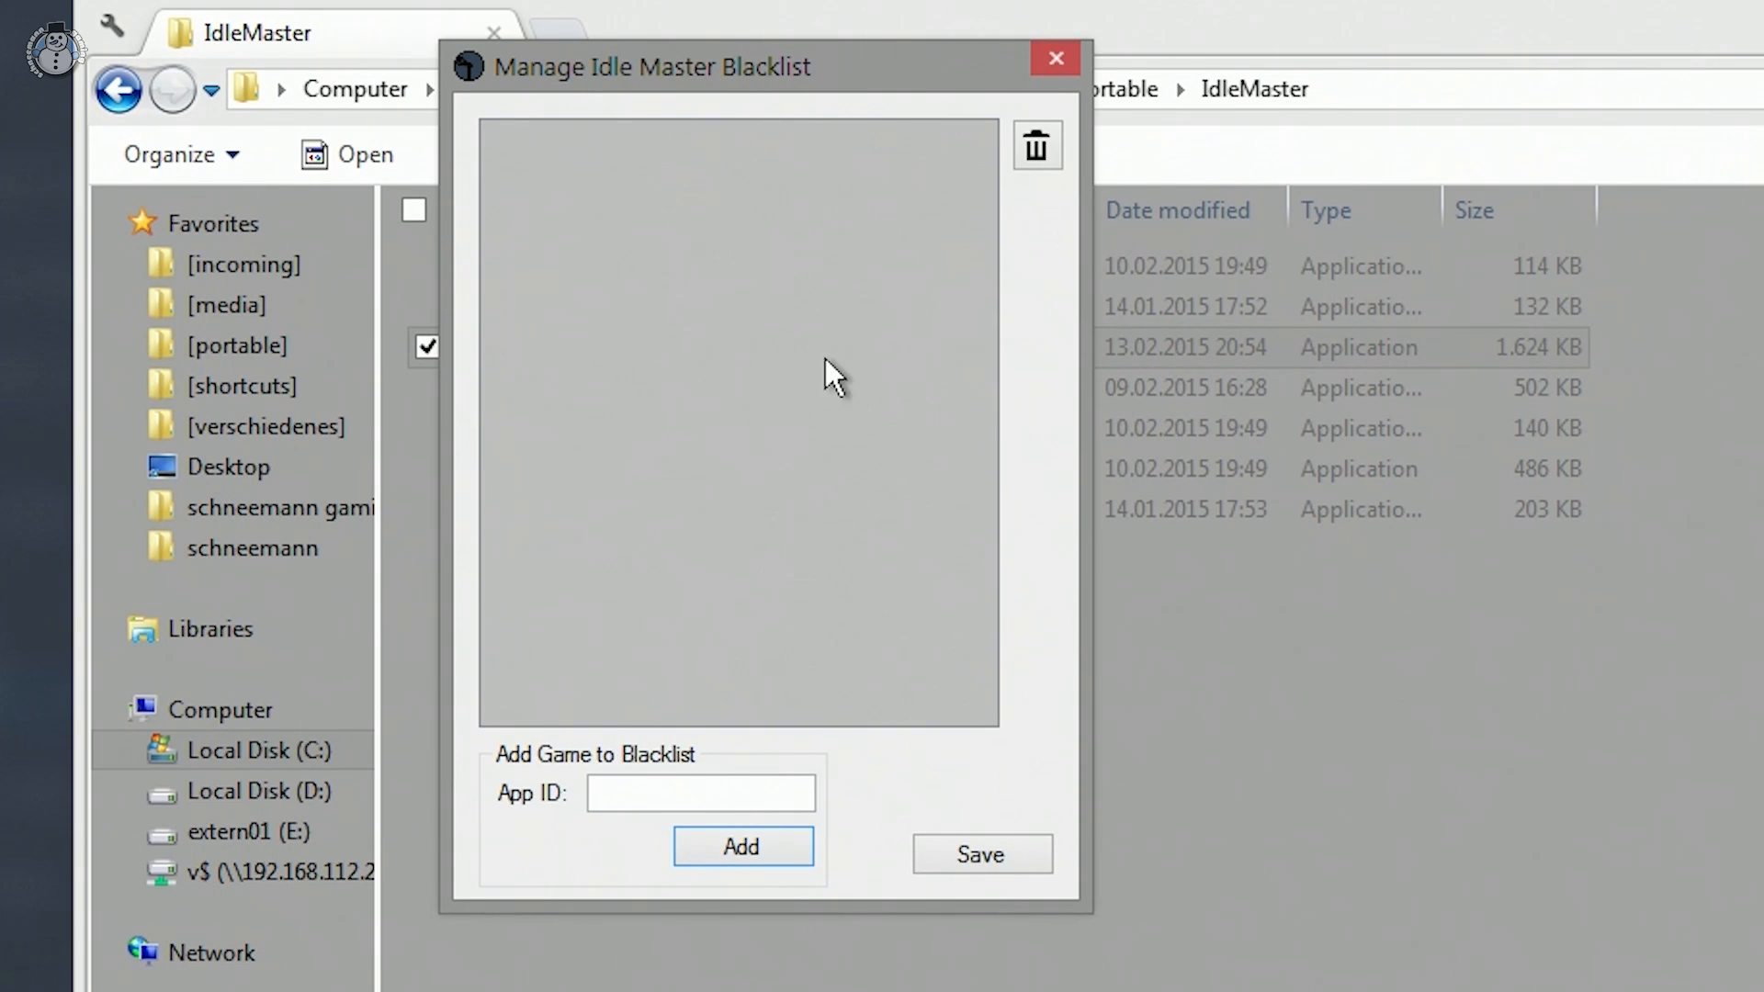
left_click(700, 794)
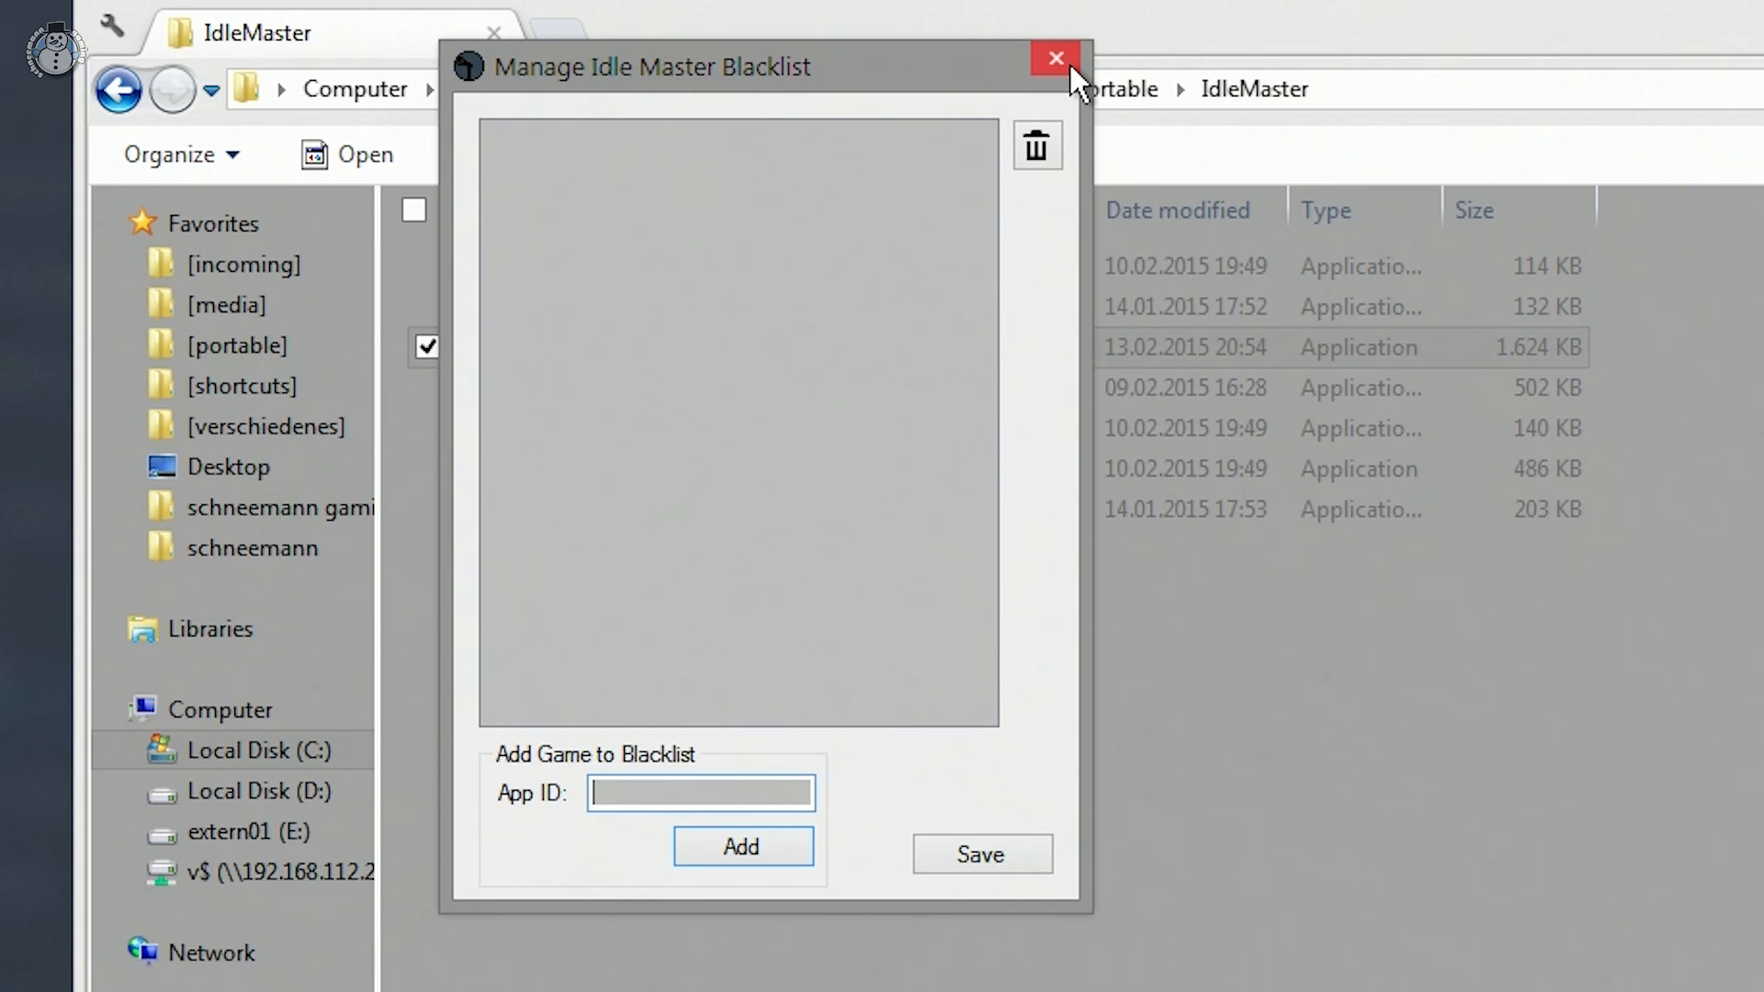
left_click(1054, 57)
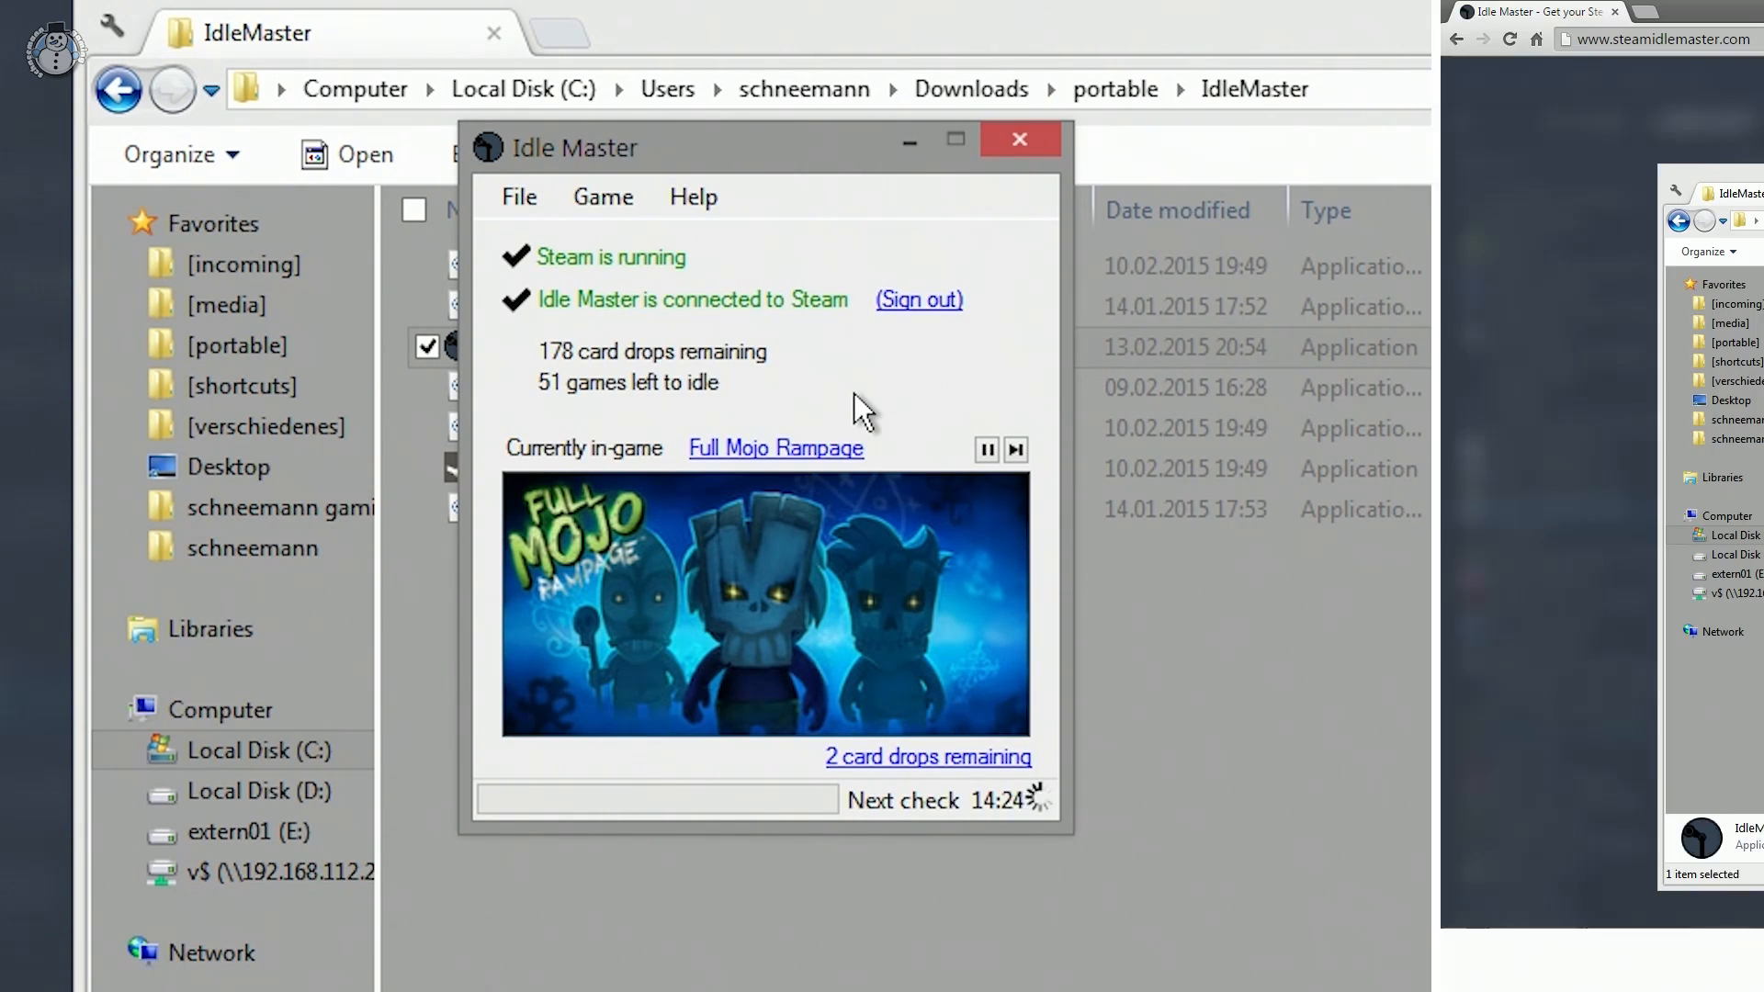